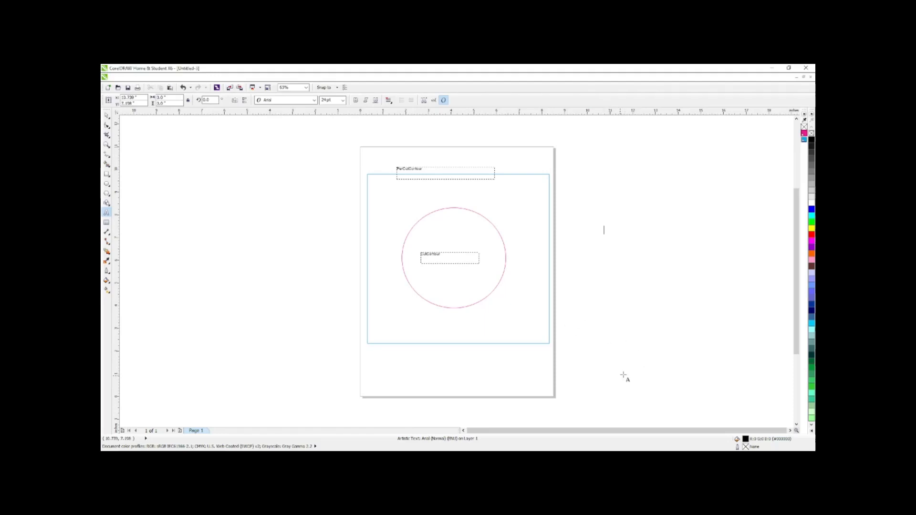
mouse_move(618, 315)
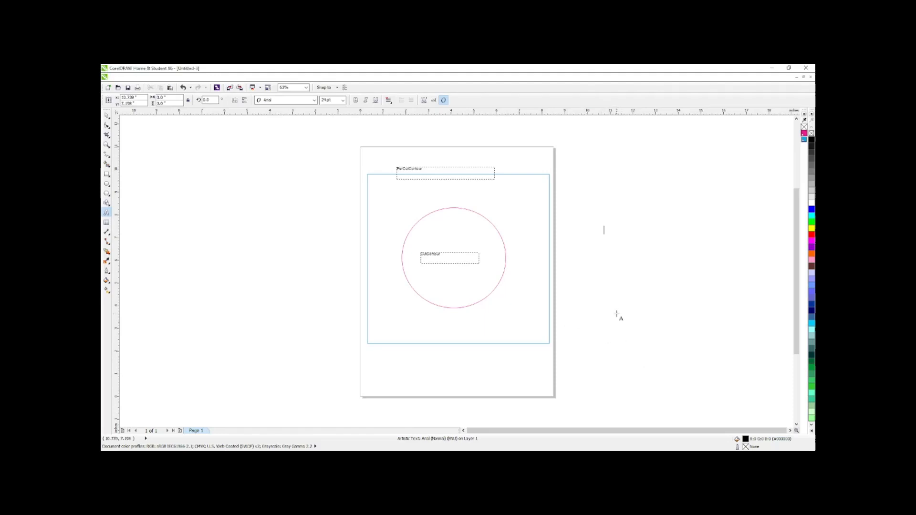
mouse_move(607, 299)
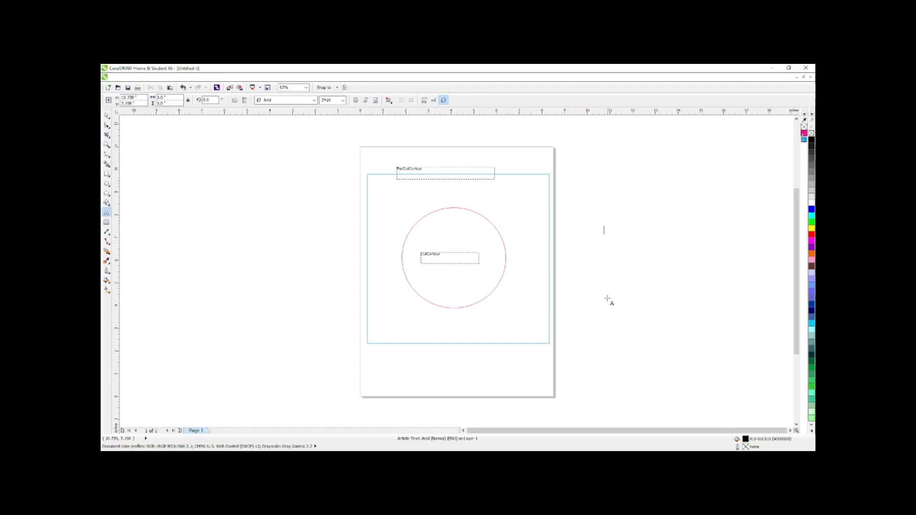
mouse_move(603, 275)
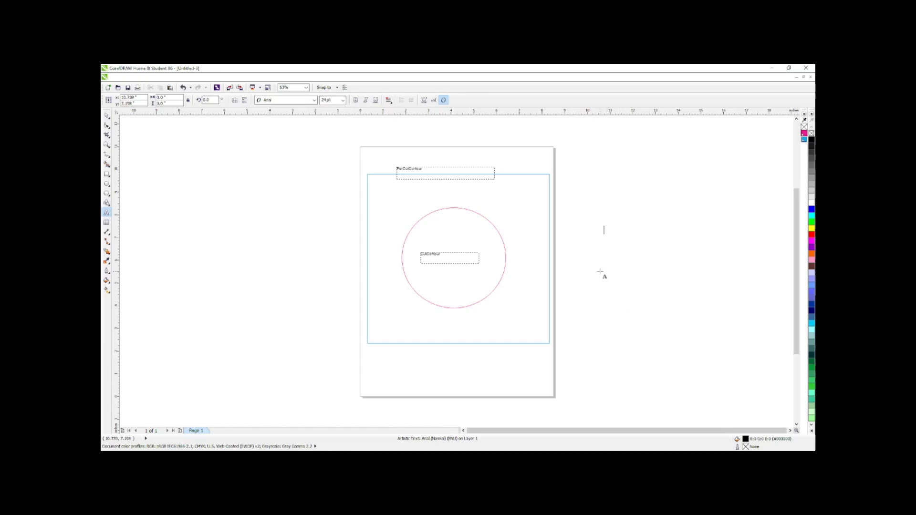
mouse_move(603, 274)
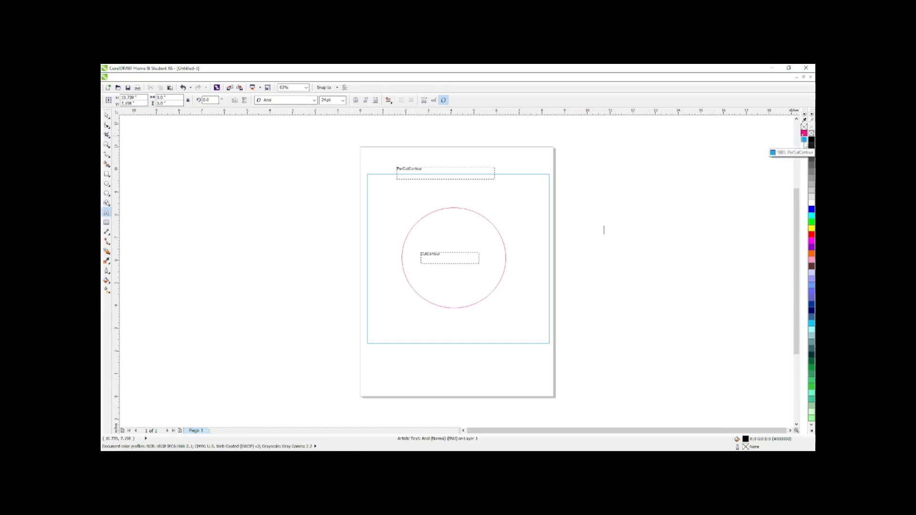
Create a new blank Letter-size document, Untitled-4, with default settings.
left_click(788, 68)
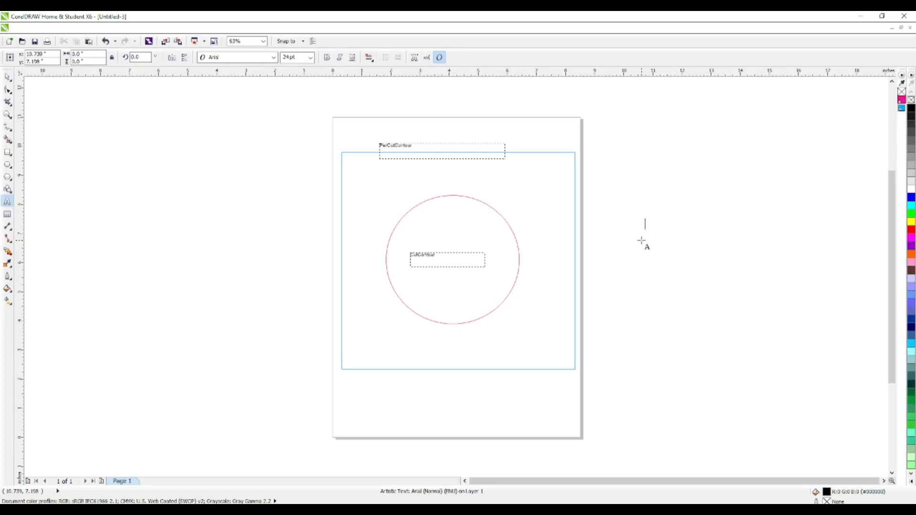
mouse_move(659, 266)
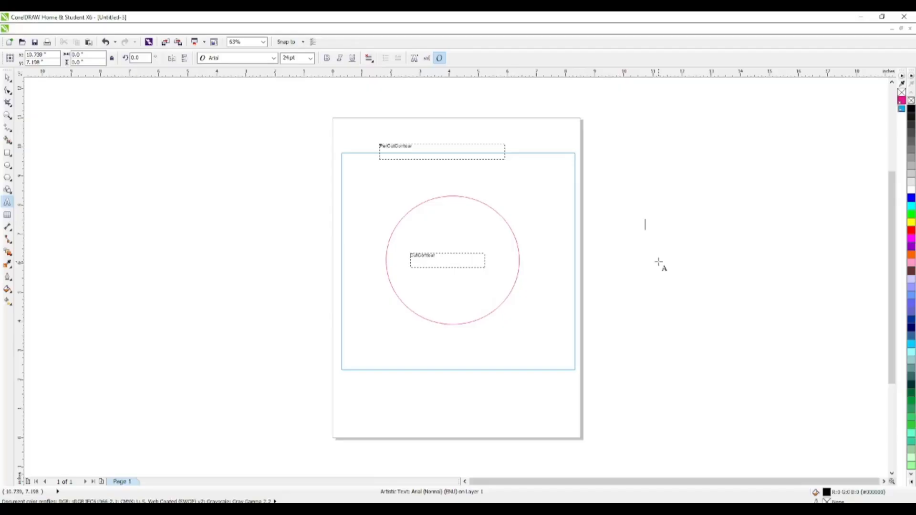
mouse_move(596, 311)
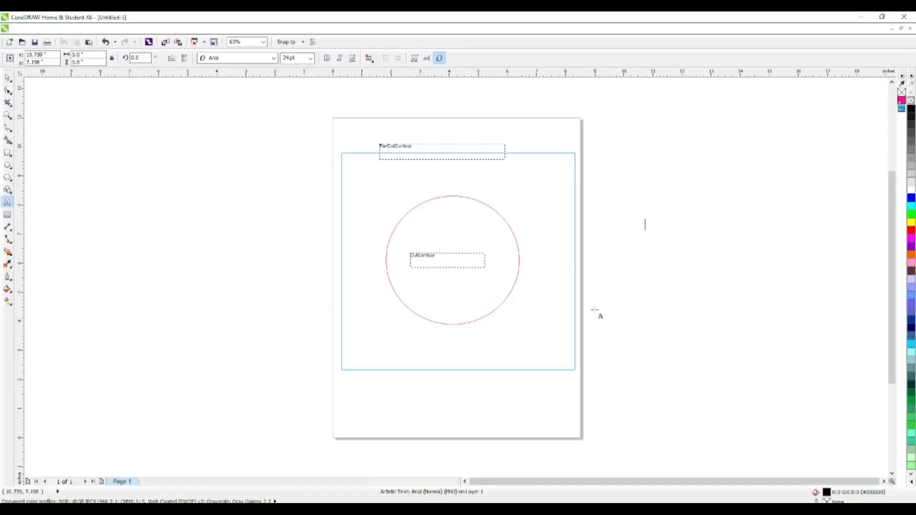
mouse_move(373, 163)
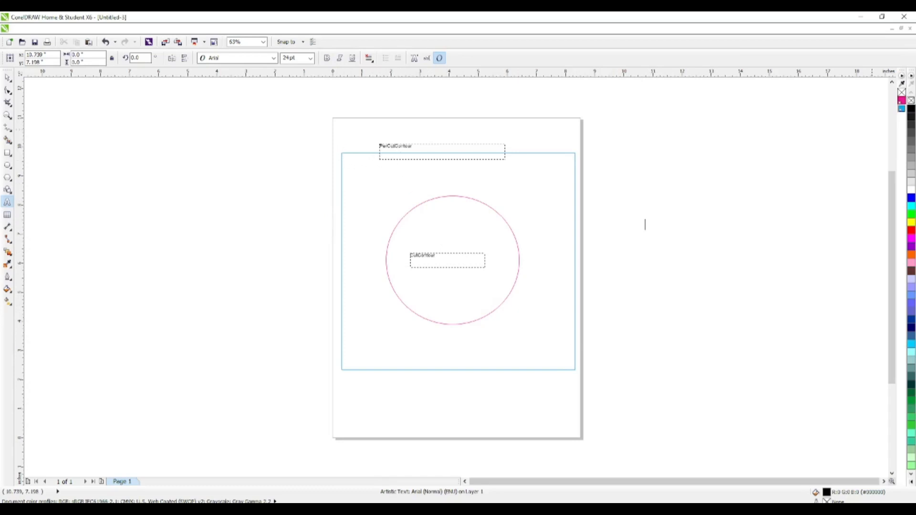
mouse_move(901, 102)
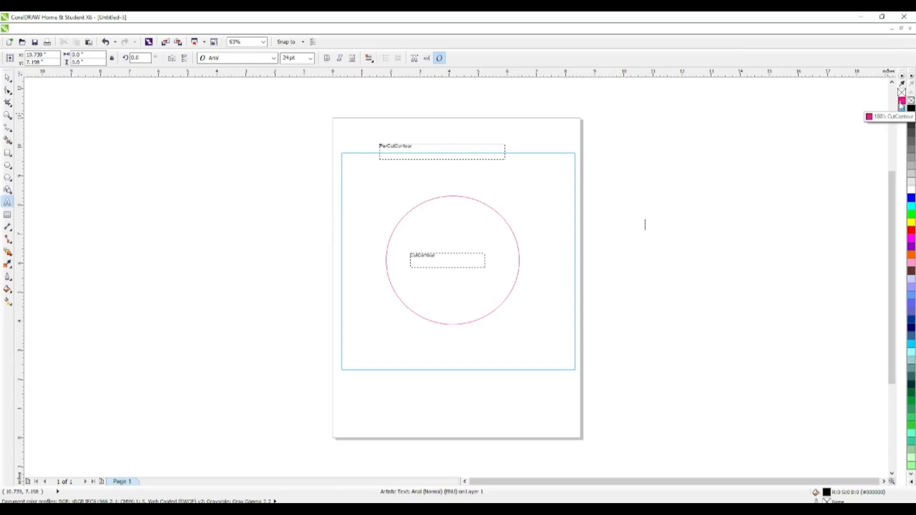
mouse_move(901, 109)
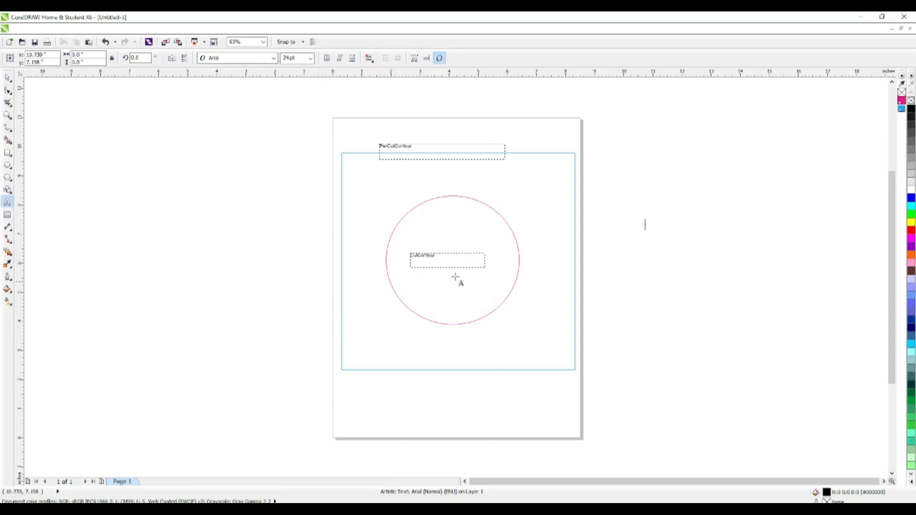
mouse_move(427, 181)
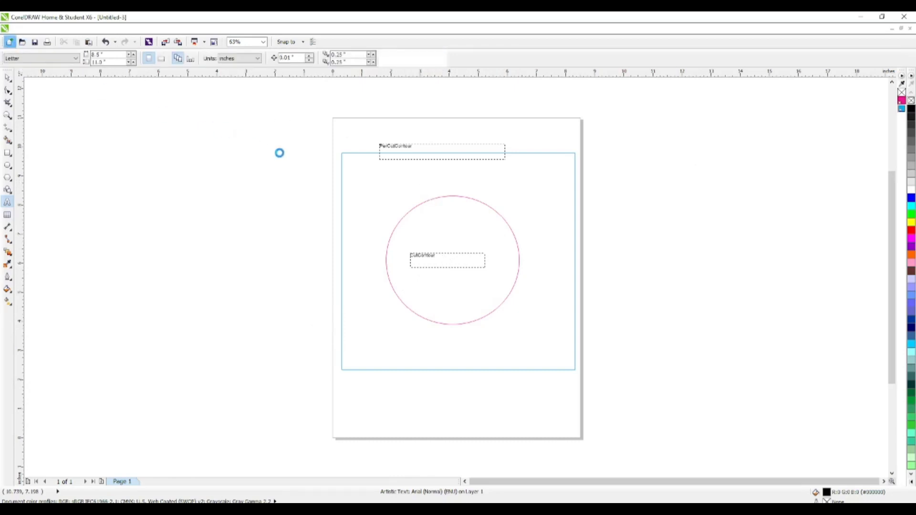
left_click(8, 42)
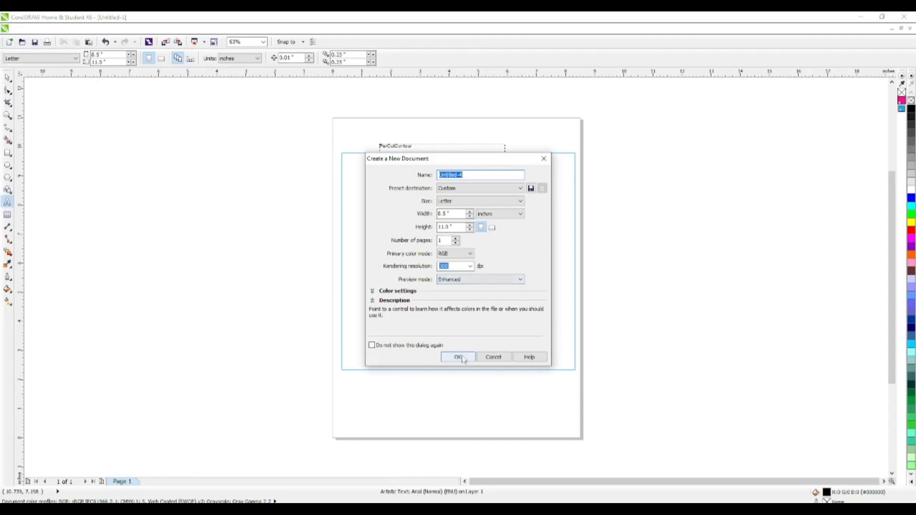
left_click(458, 356)
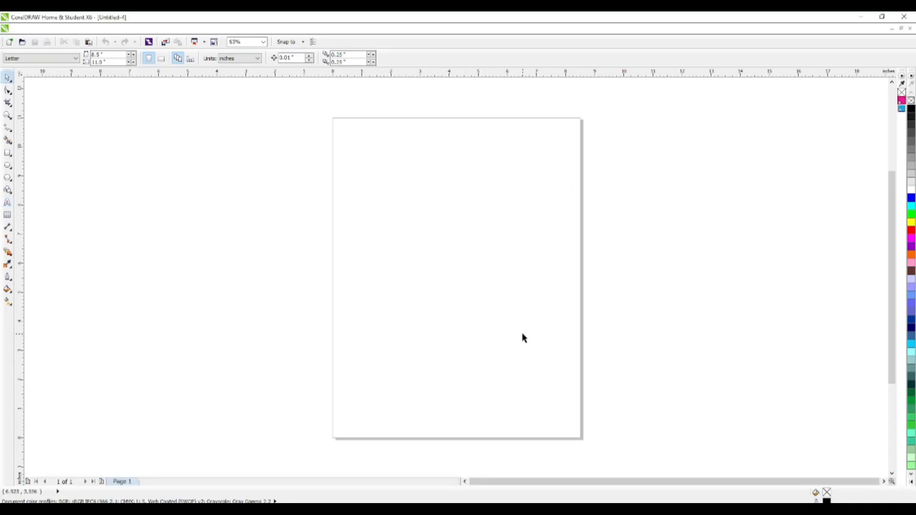
mouse_move(700, 200)
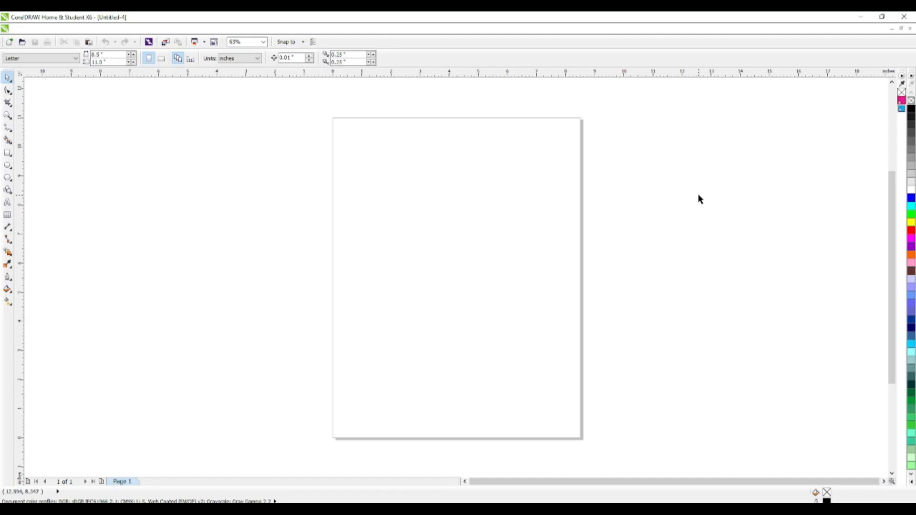
mouse_move(784, 205)
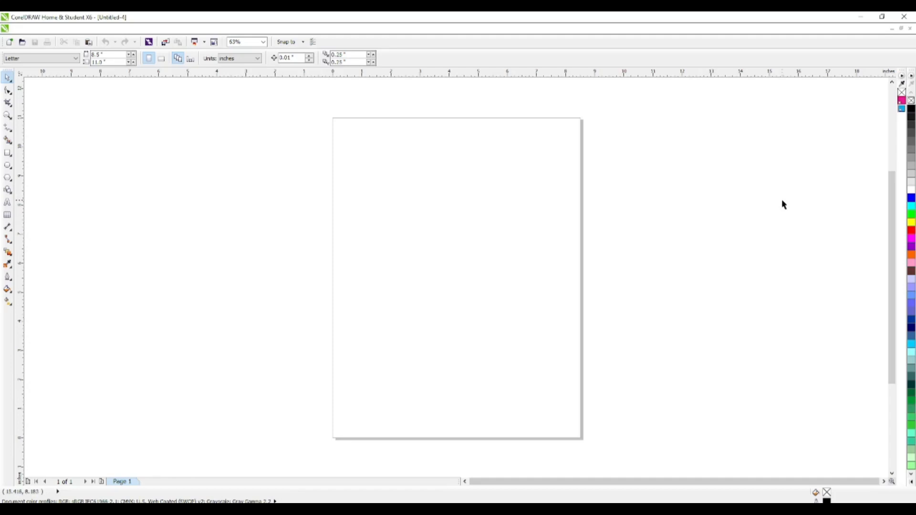
mouse_move(905, 120)
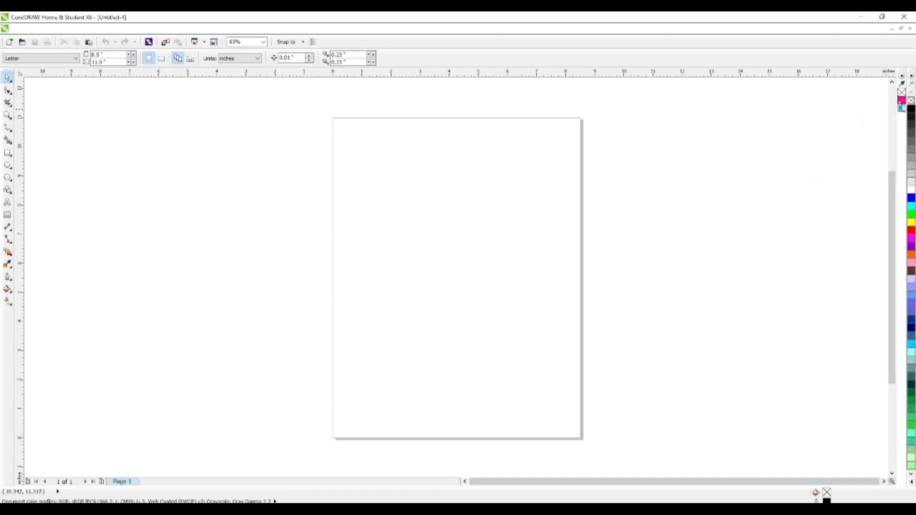
mouse_move(902, 107)
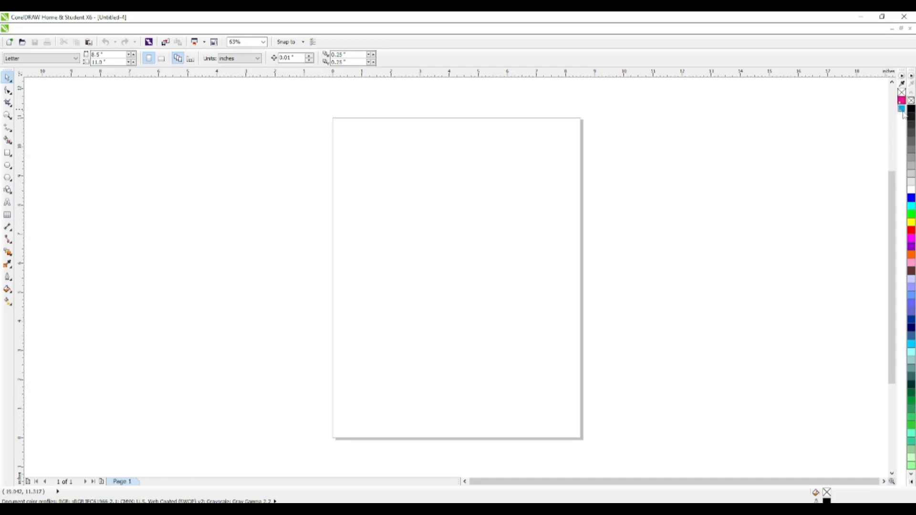
mouse_move(901, 138)
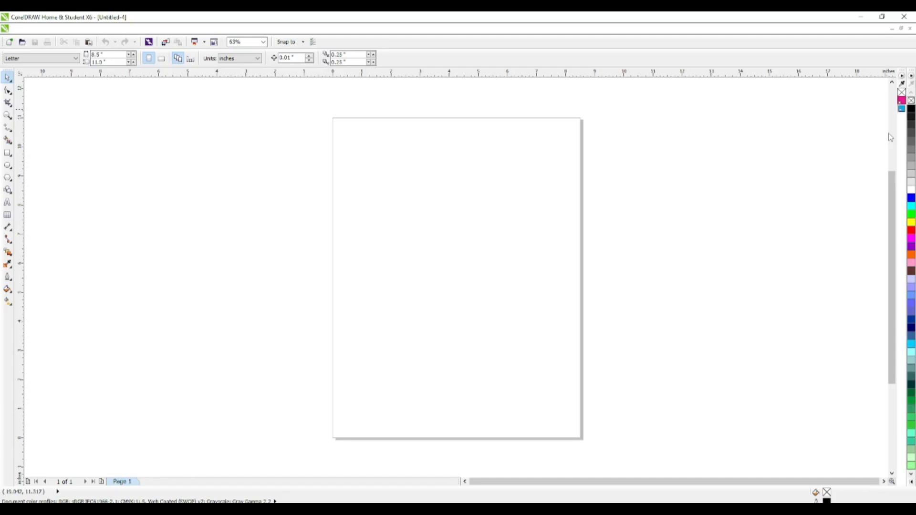
mouse_move(889, 106)
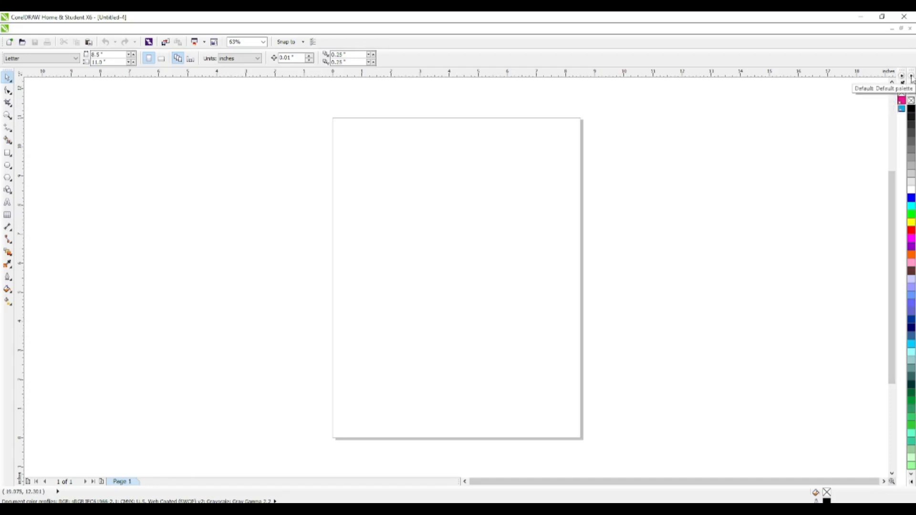
Open the docked colour palette's options menu to start a new palette.
right_click(909, 81)
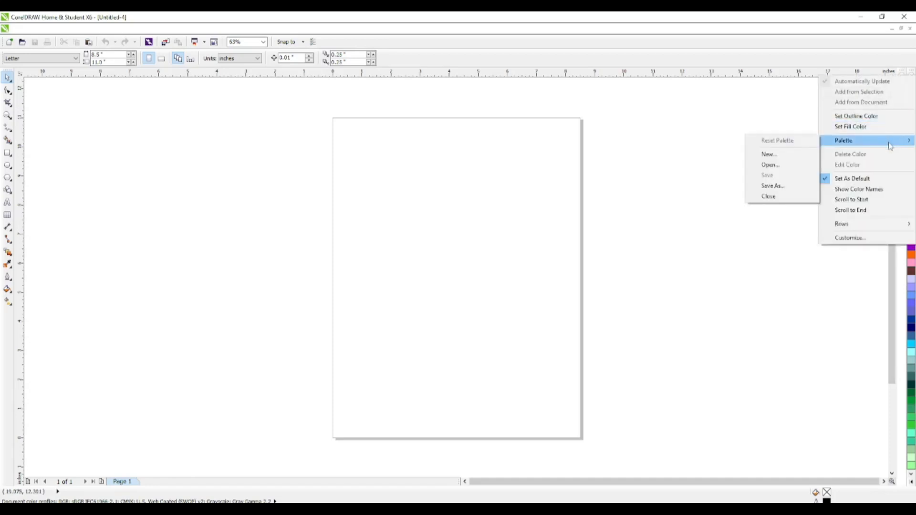
mouse_move(783, 154)
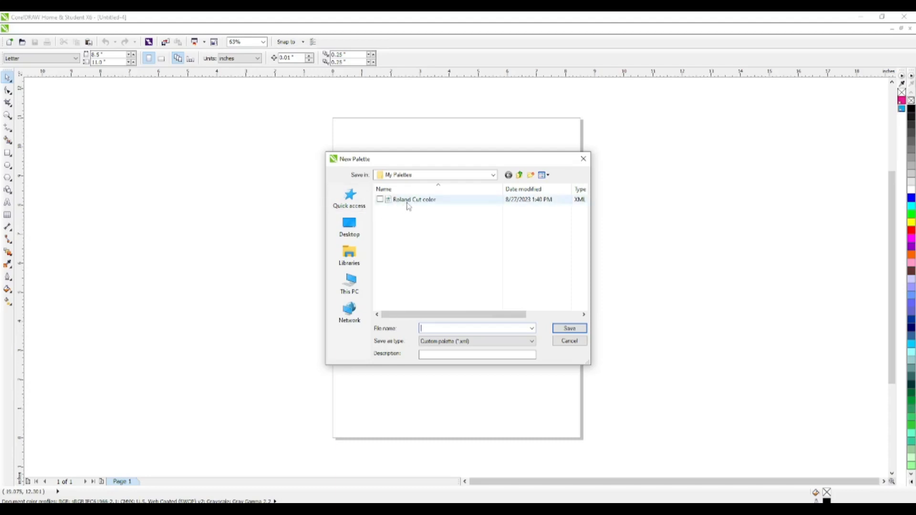
mouse_move(430, 204)
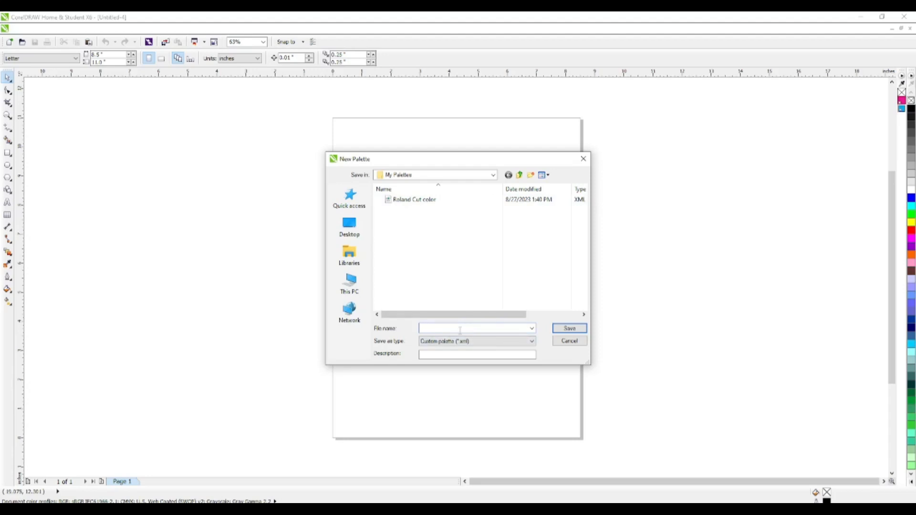
Save the new empty palette as 'Roland CutContourColor' in My Palettes.
left_click(476, 327)
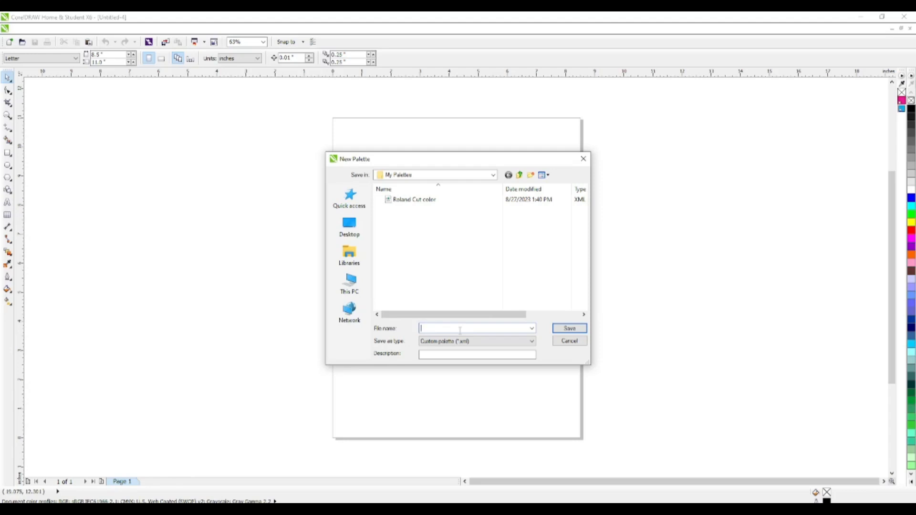
type("R")
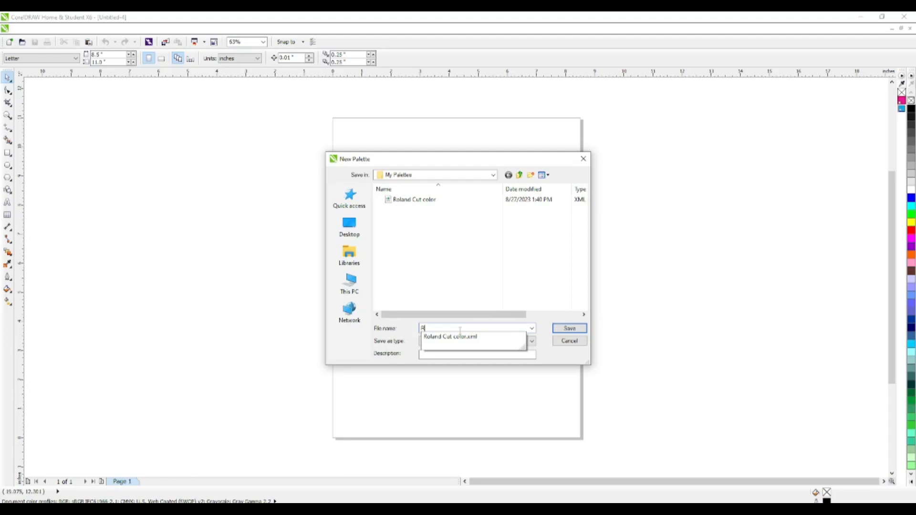
type("Ron")
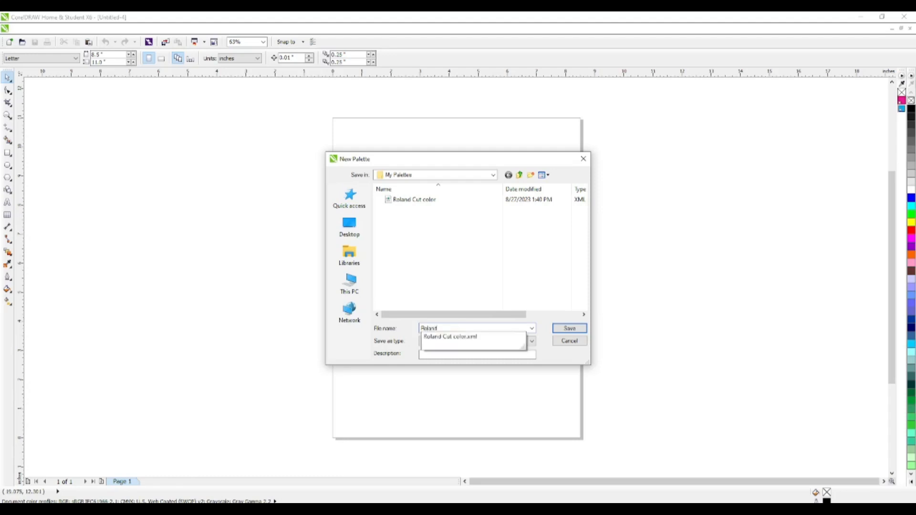
type("CutCont")
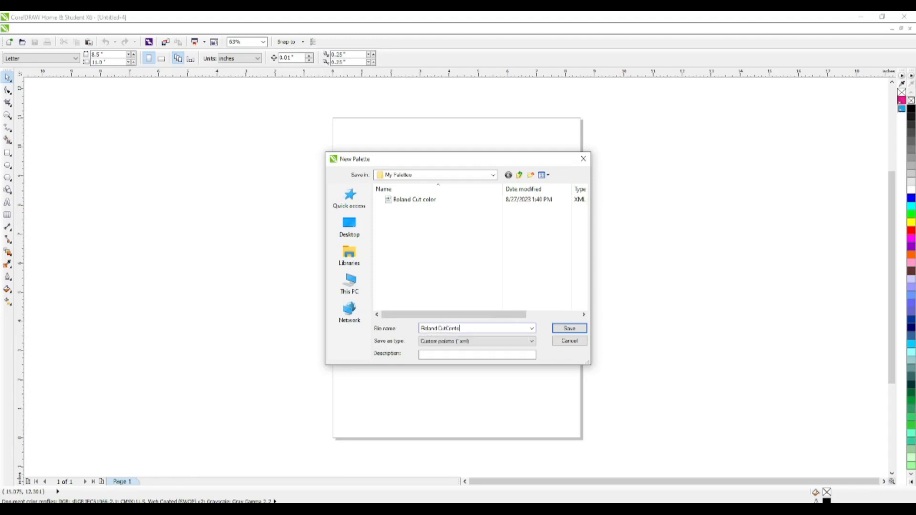
type("our")
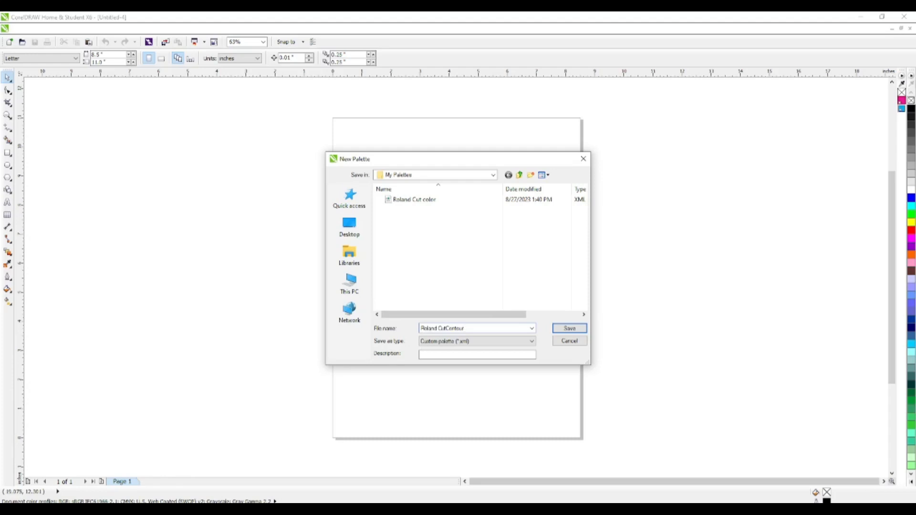
type("Color")
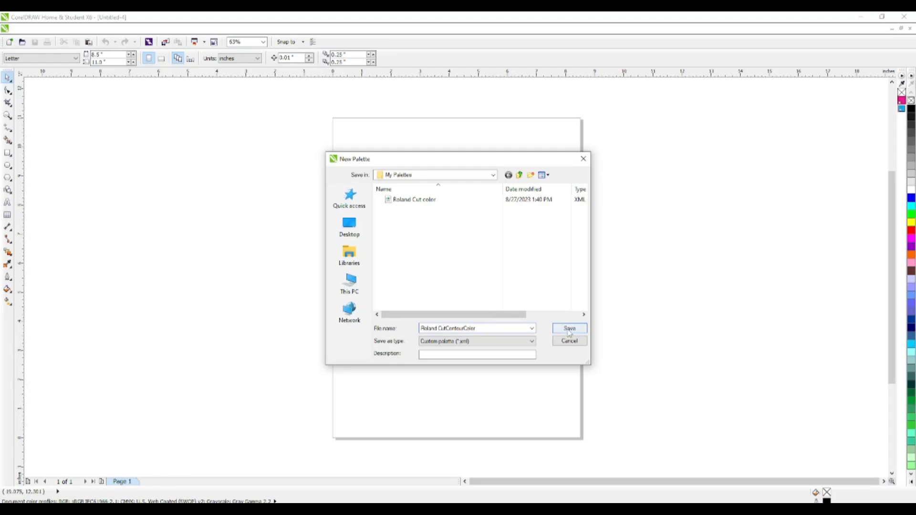
left_click(567, 328)
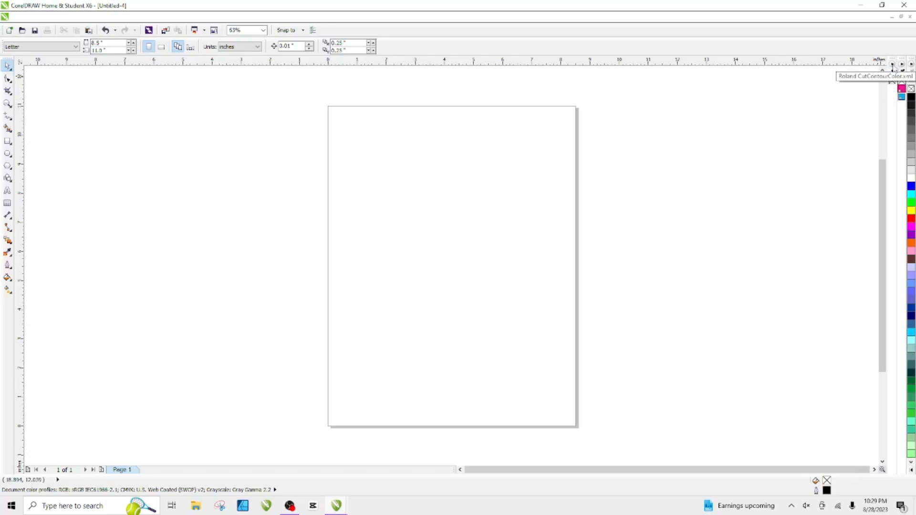
mouse_move(870, 157)
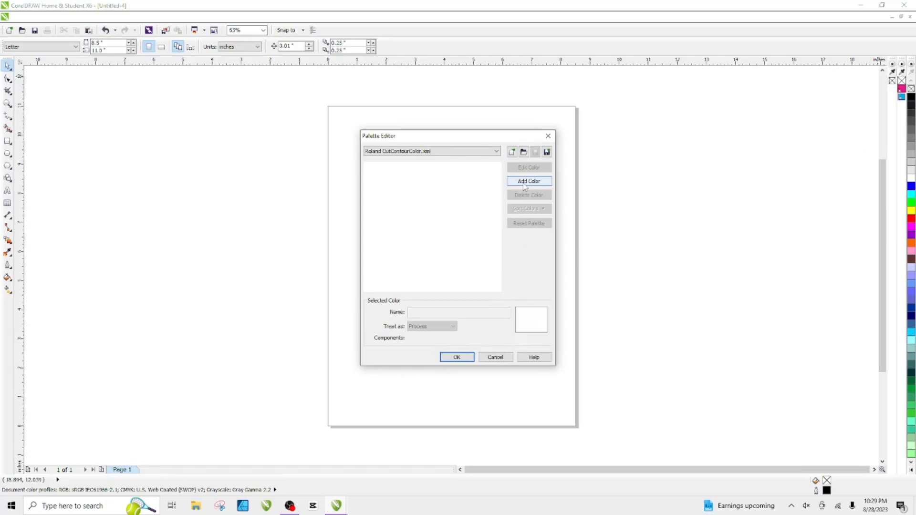
Add Magenta and Cyan swatches to the Roland CutContourColor palette.
left_click(528, 180)
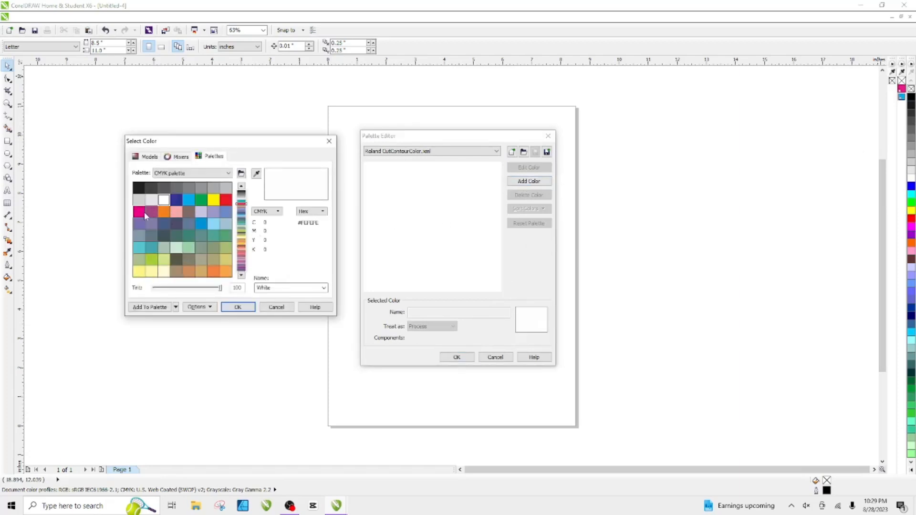
mouse_move(139, 212)
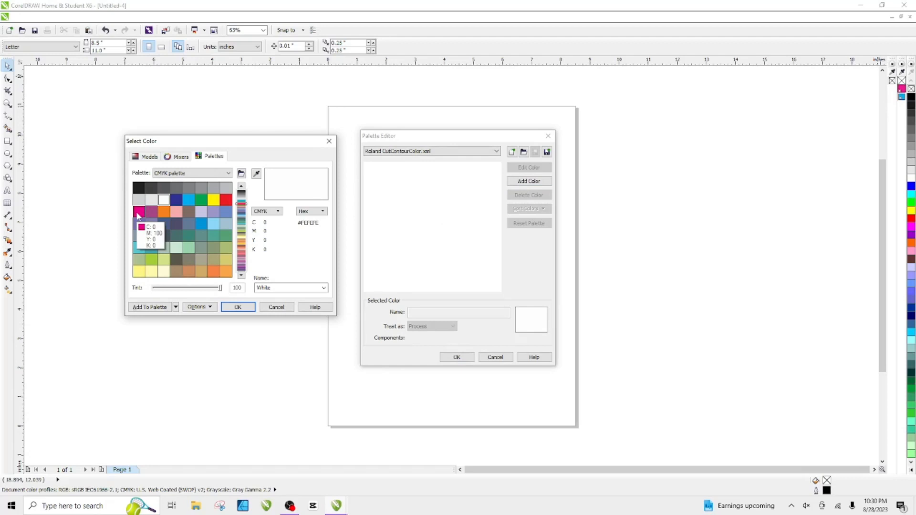
left_click(139, 210)
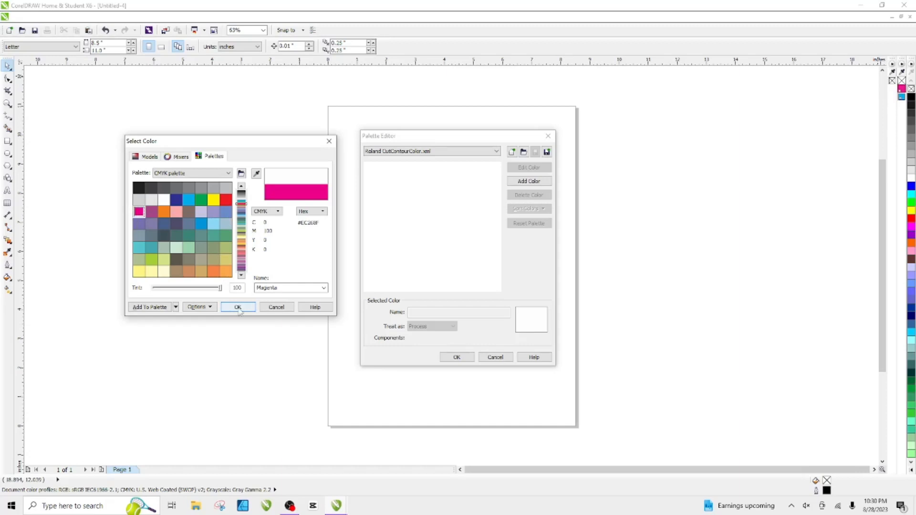
left_click(237, 307)
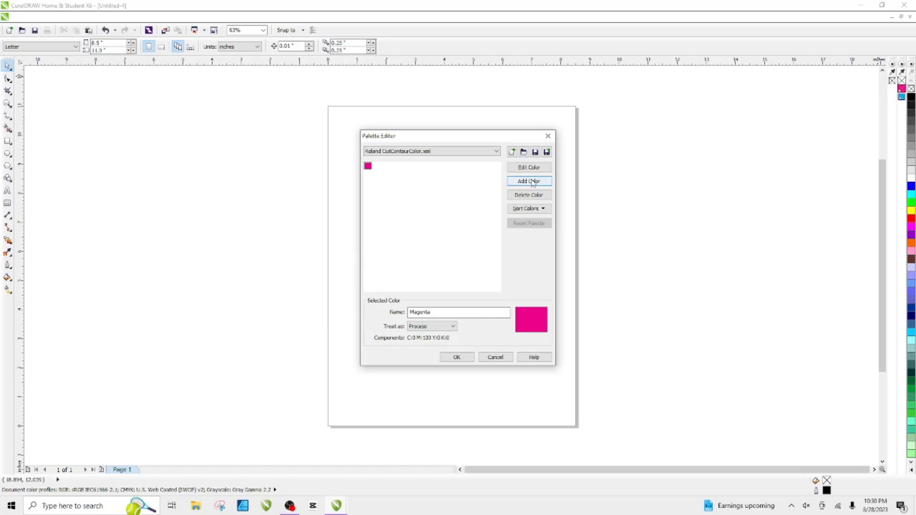
left_click(527, 181)
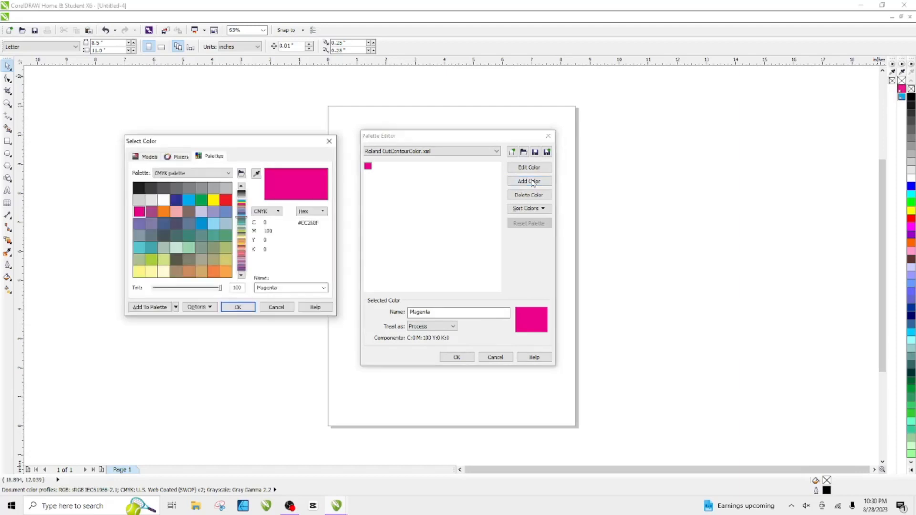
mouse_move(193, 203)
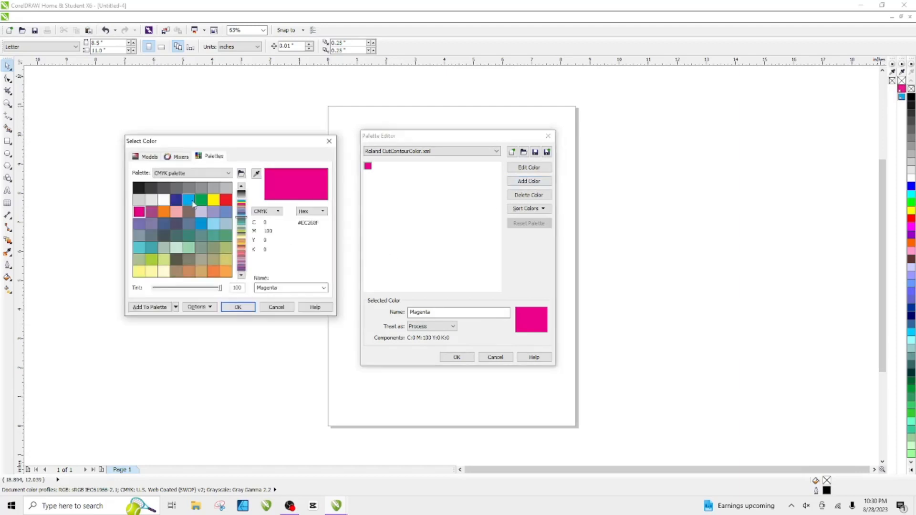
left_click(189, 200)
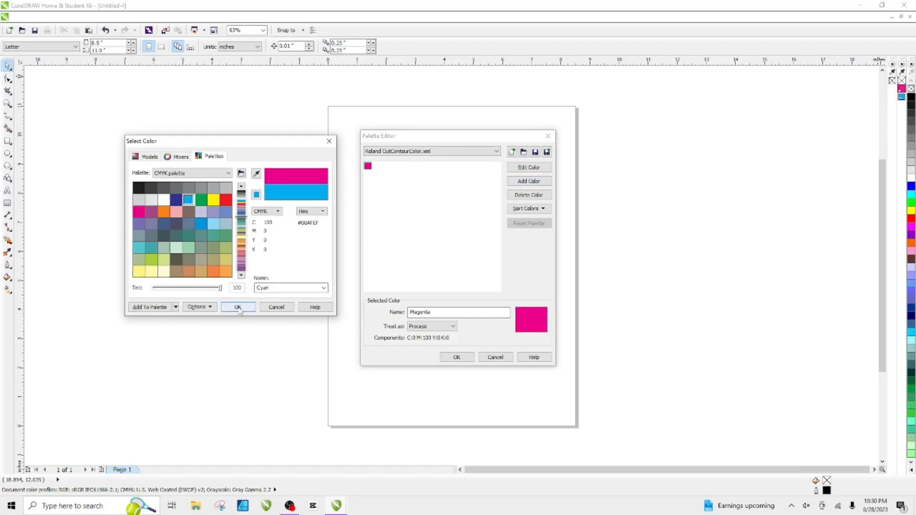
left_click(238, 306)
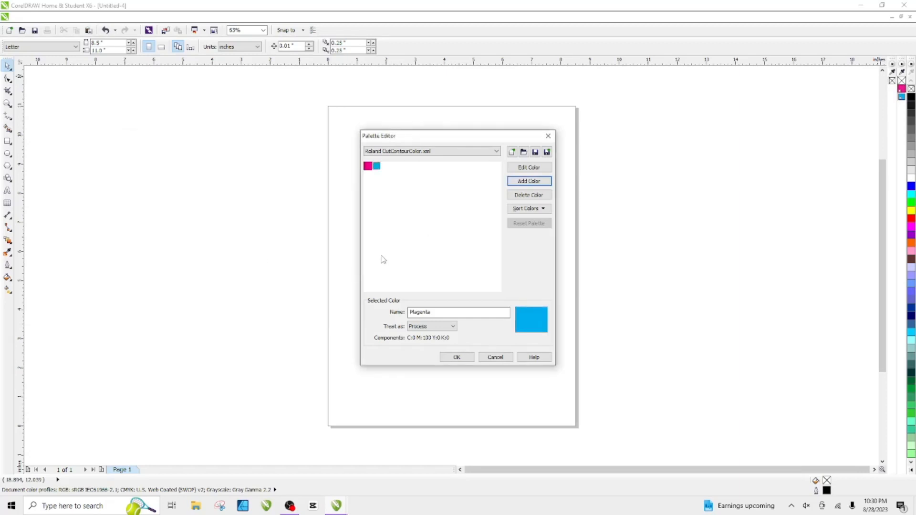
mouse_move(399, 203)
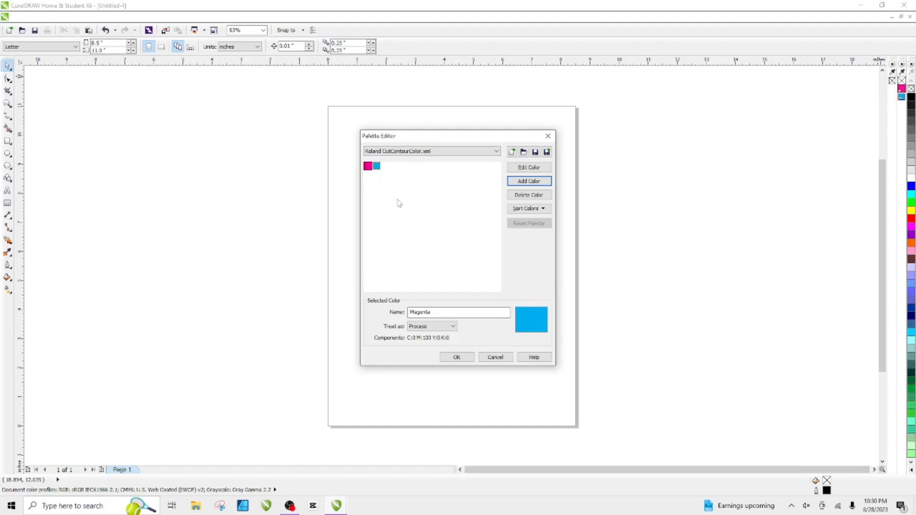
mouse_move(367, 165)
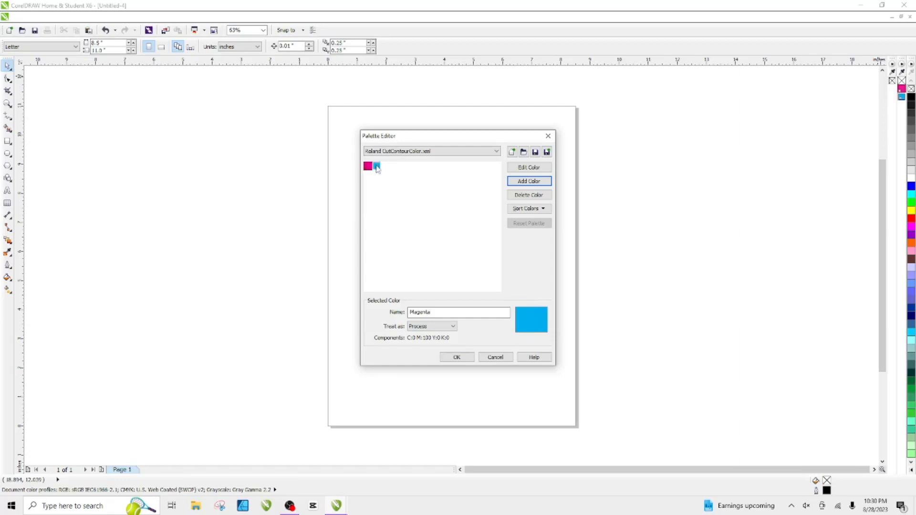
mouse_move(376, 167)
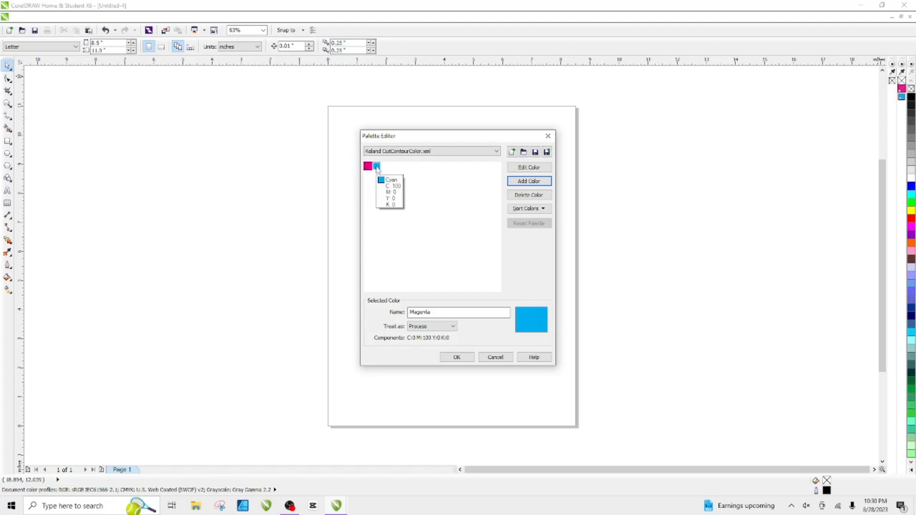
mouse_move(390, 172)
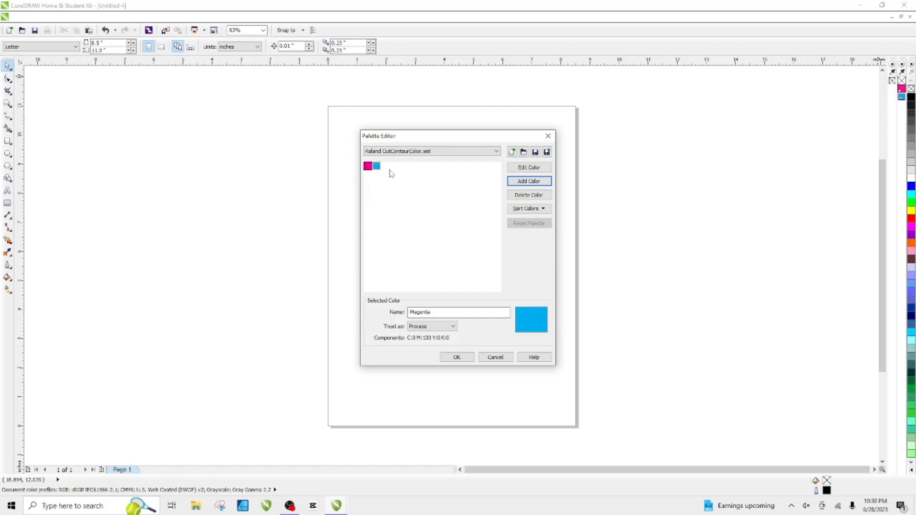
Rename the magenta swatch 'CutContour', treat it as a spot colour, and close the editor.
left_click(367, 166)
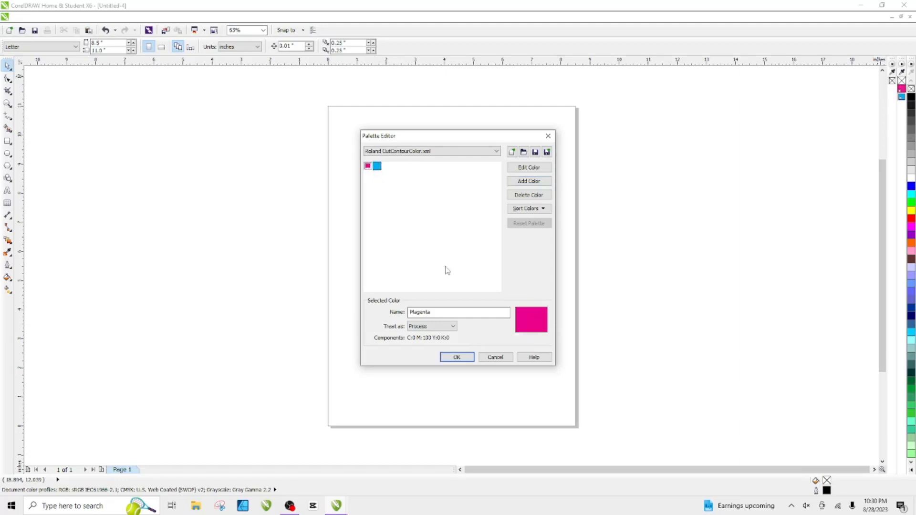
triple_click(458, 312)
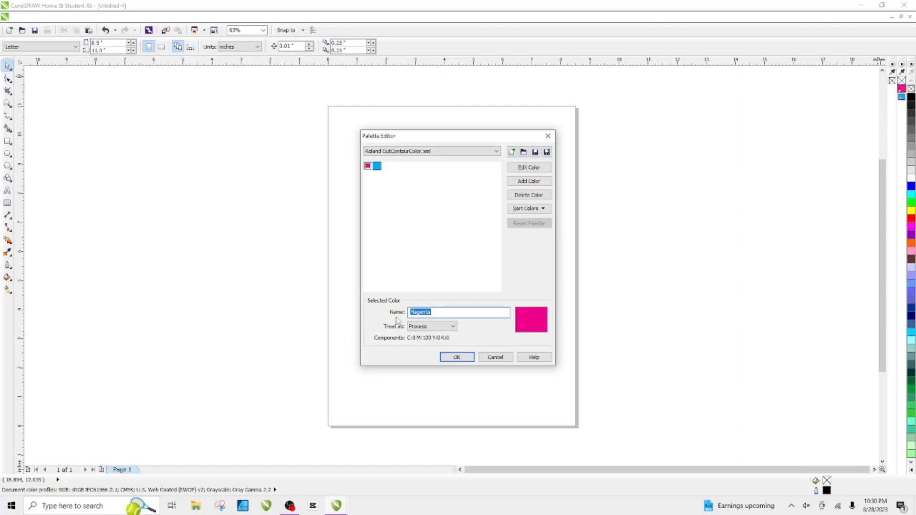
type("P")
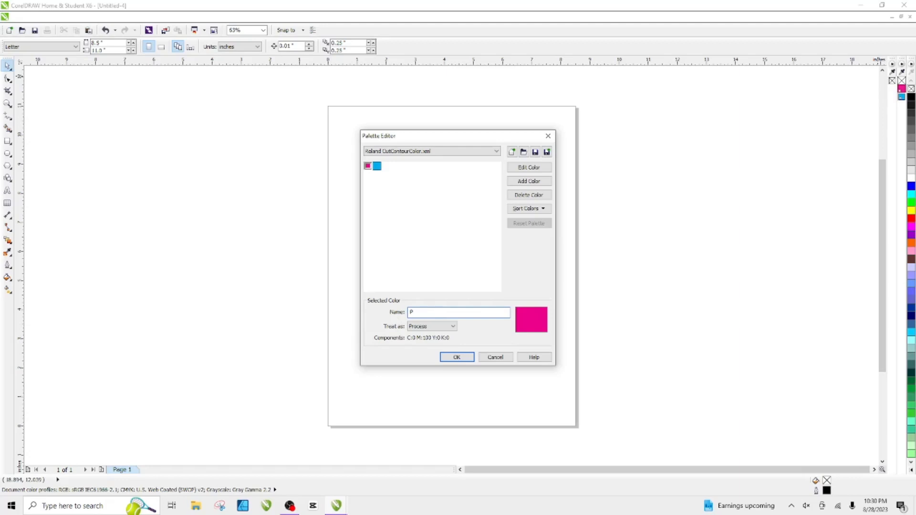
type("C")
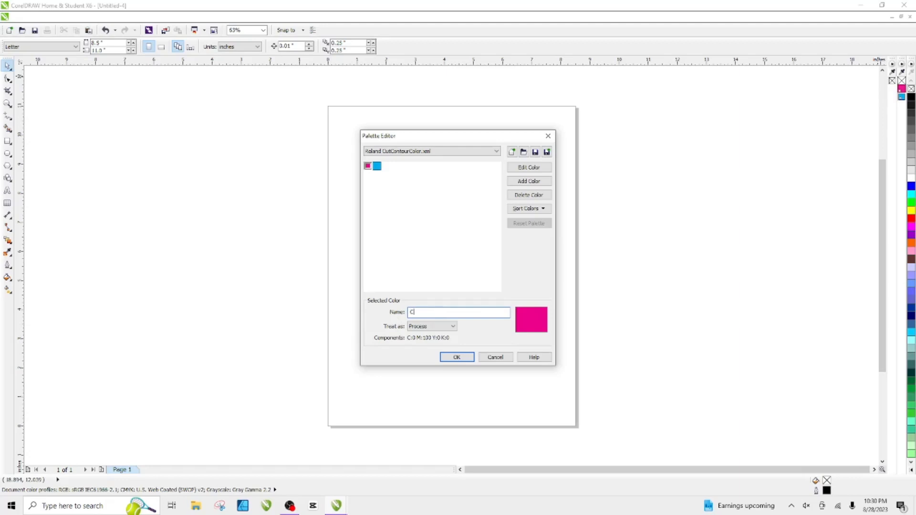
type("utContour")
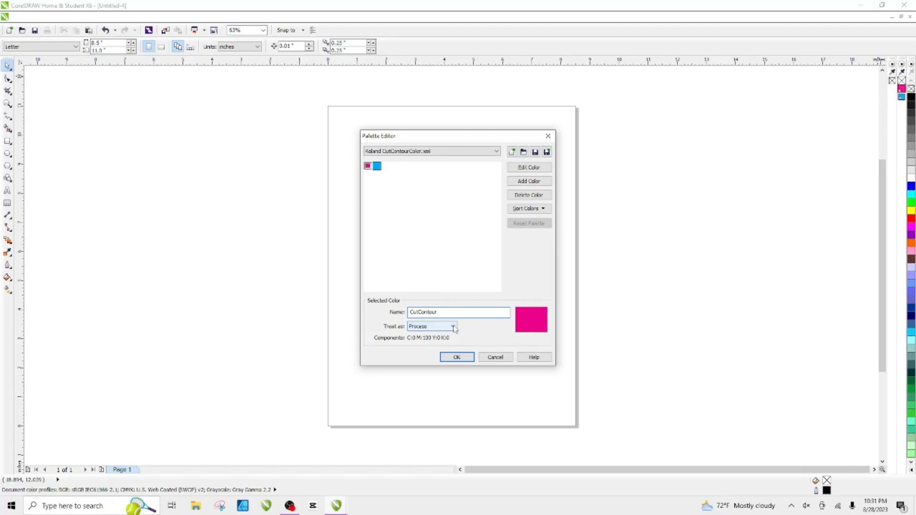
left_click(454, 326)
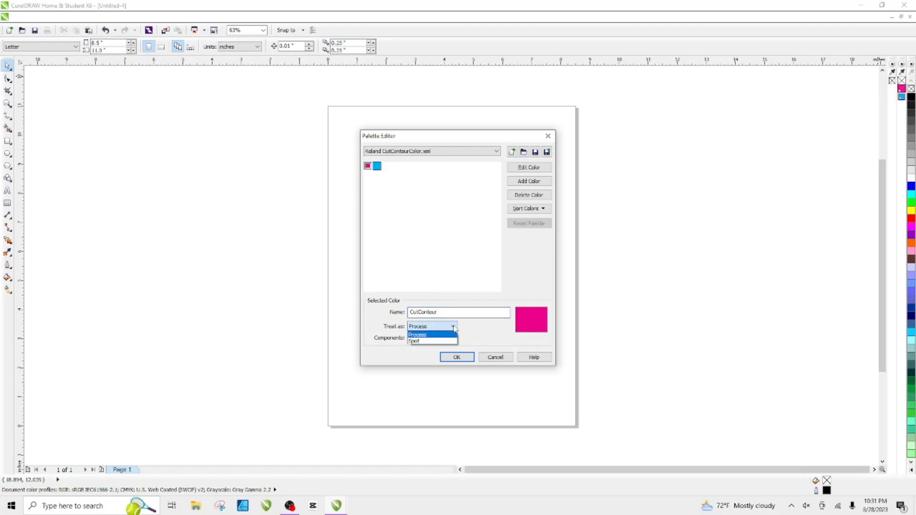
mouse_move(414, 341)
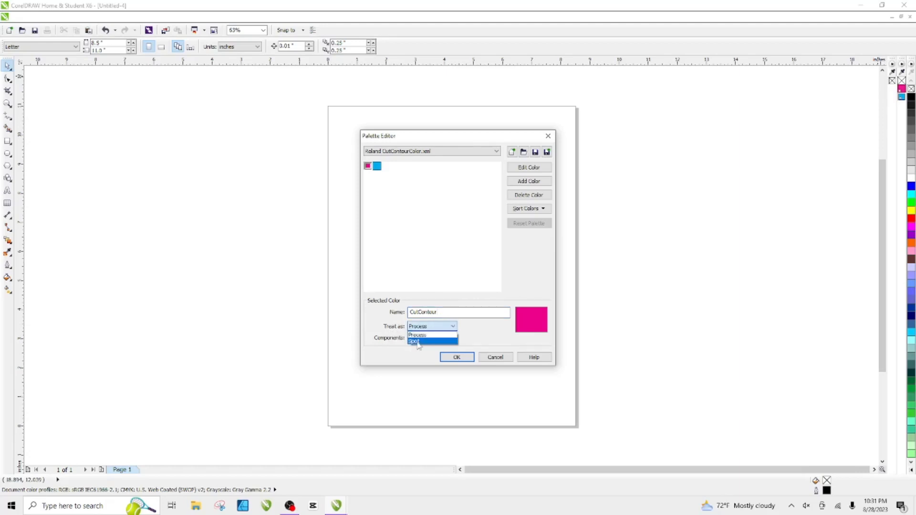
left_click(414, 341)
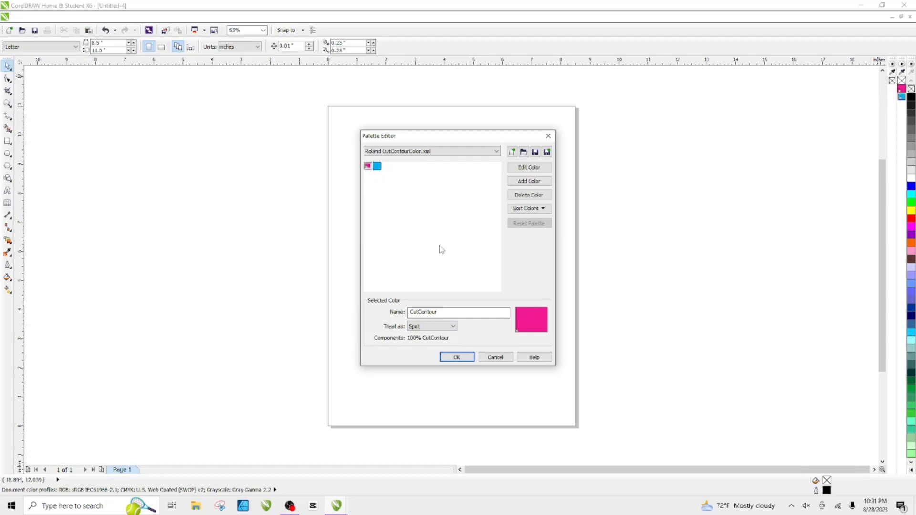
left_click(457, 357)
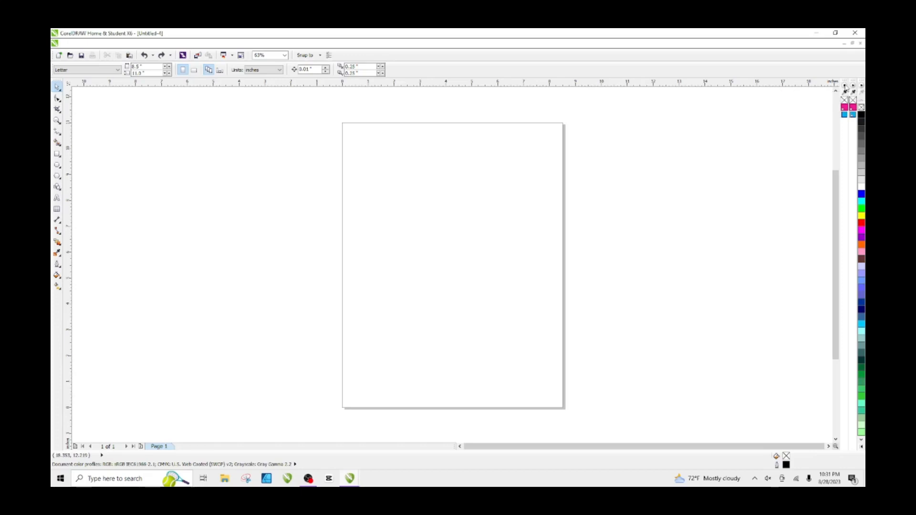
Reopen the palette editor, rename cyan 'PerfCutContour', and treat it as a spot colour.
right_click(859, 99)
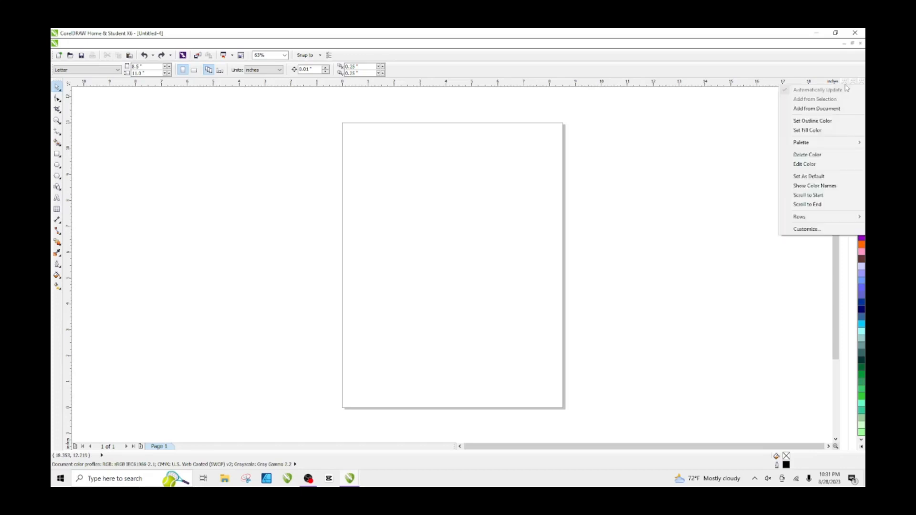
left_click(801, 142)
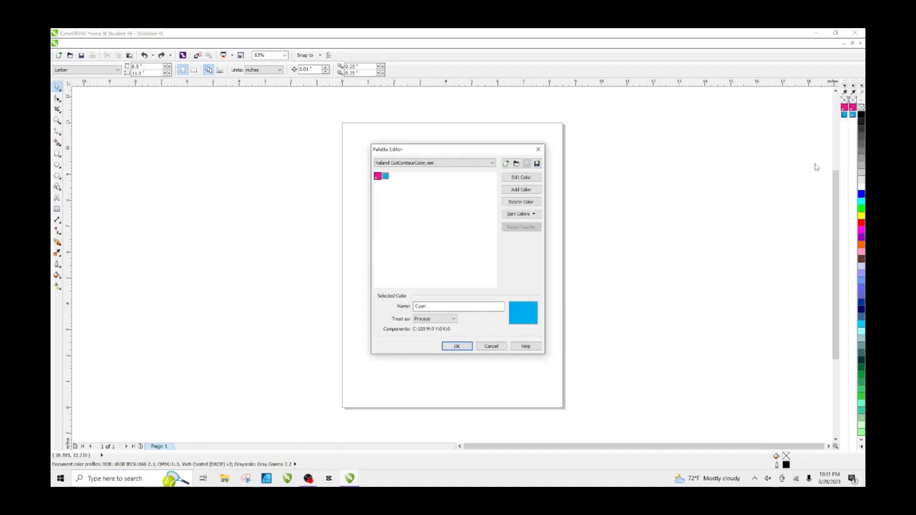
left_click(384, 176)
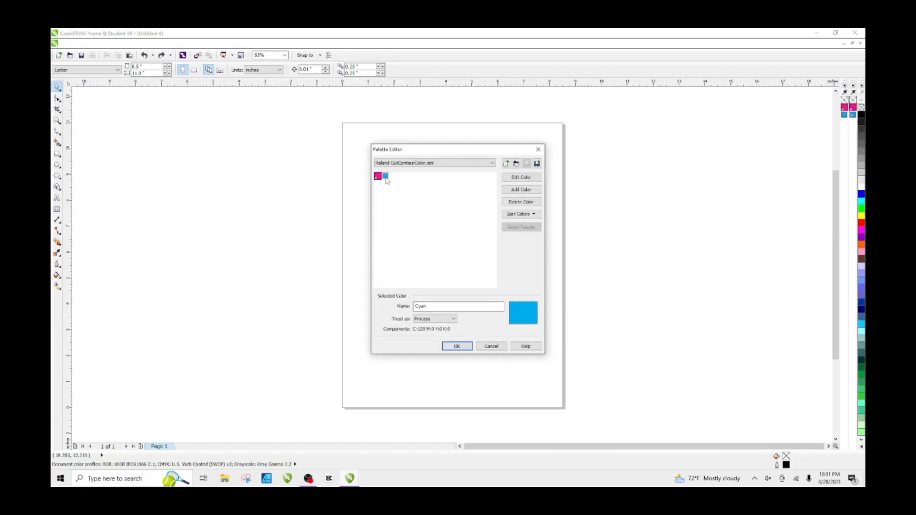
left_click(458, 307)
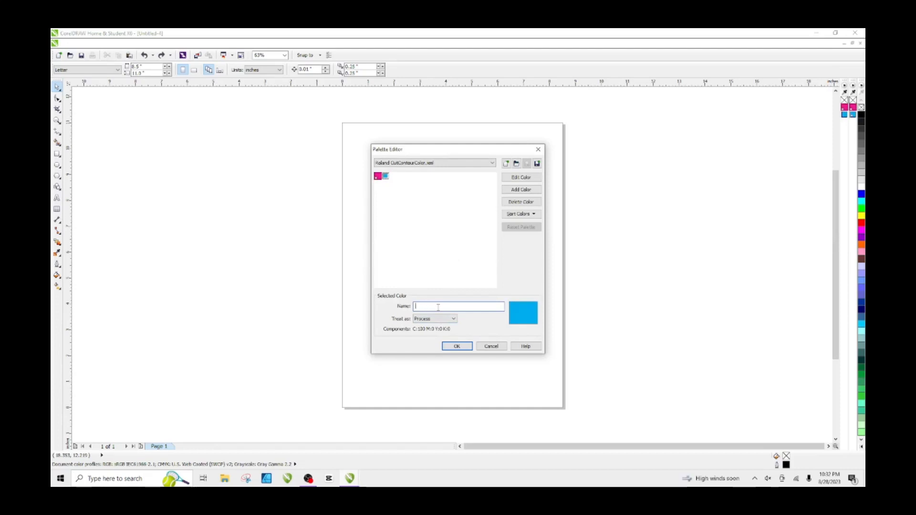
type("Pd")
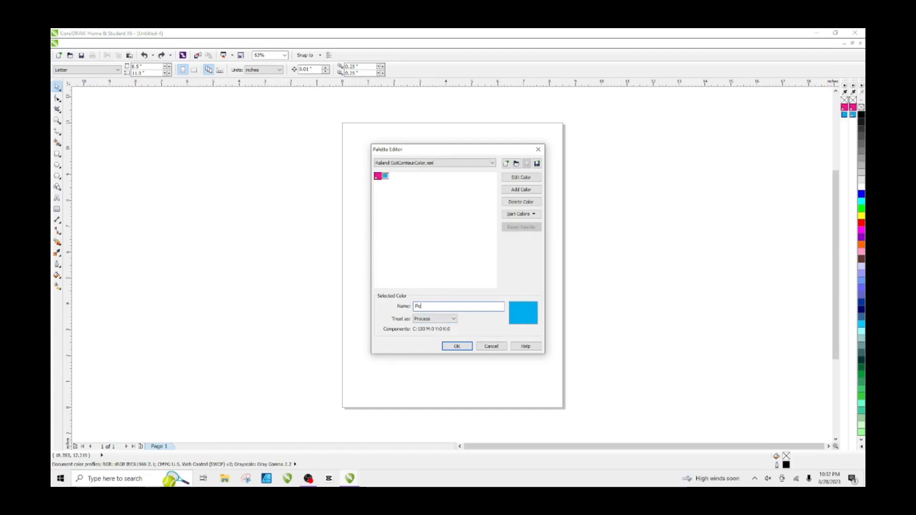
type("rCutCon")
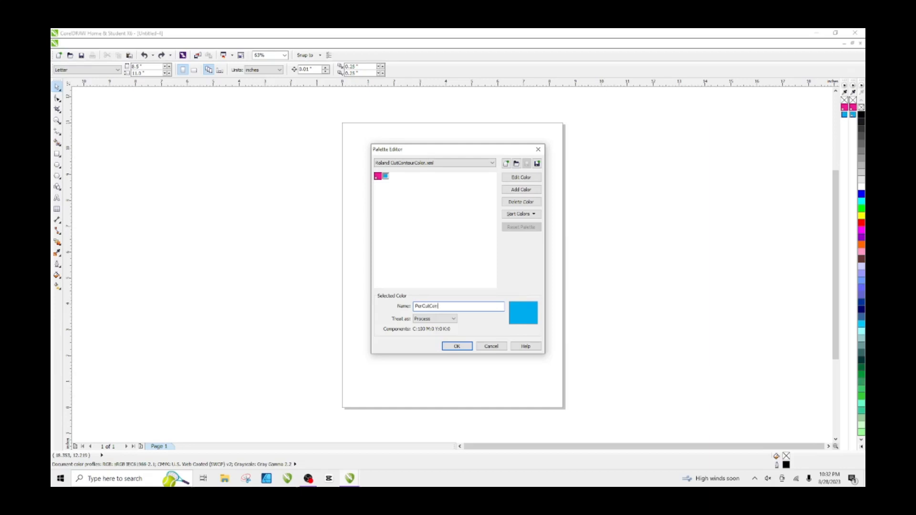
type("tour")
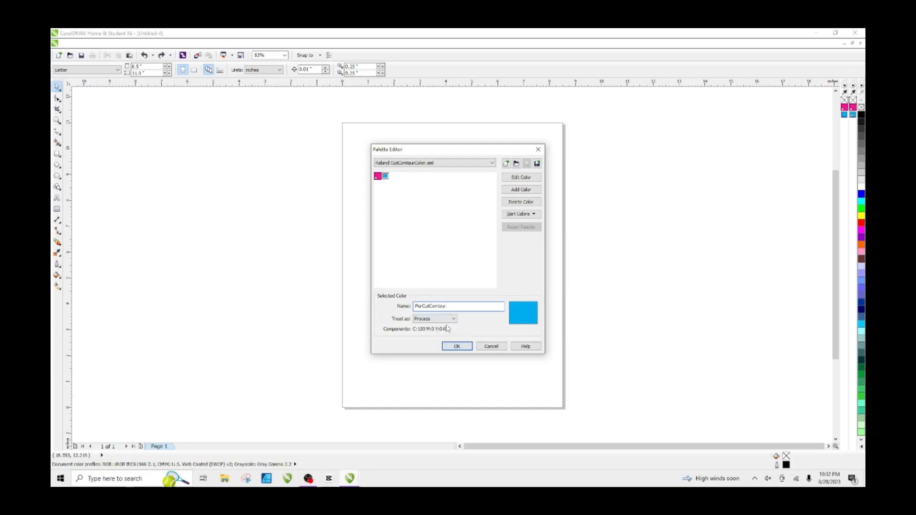
left_click(435, 318)
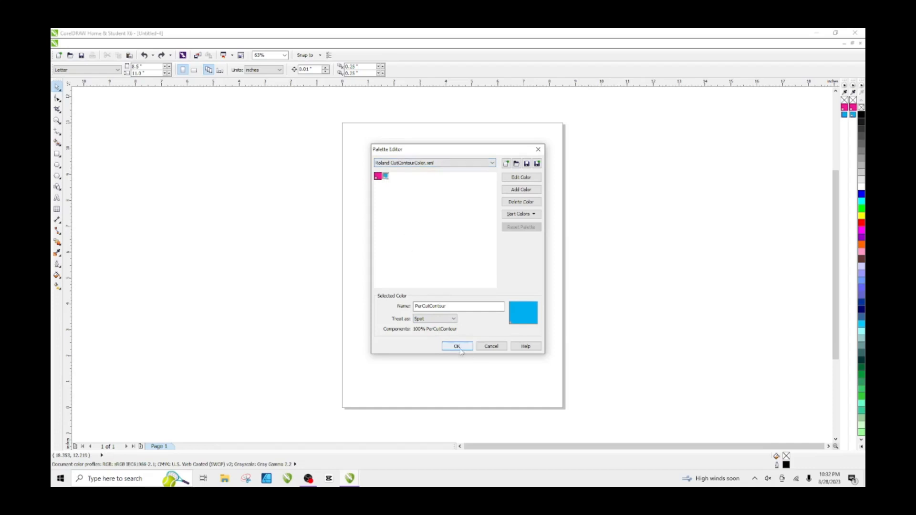
left_click(457, 346)
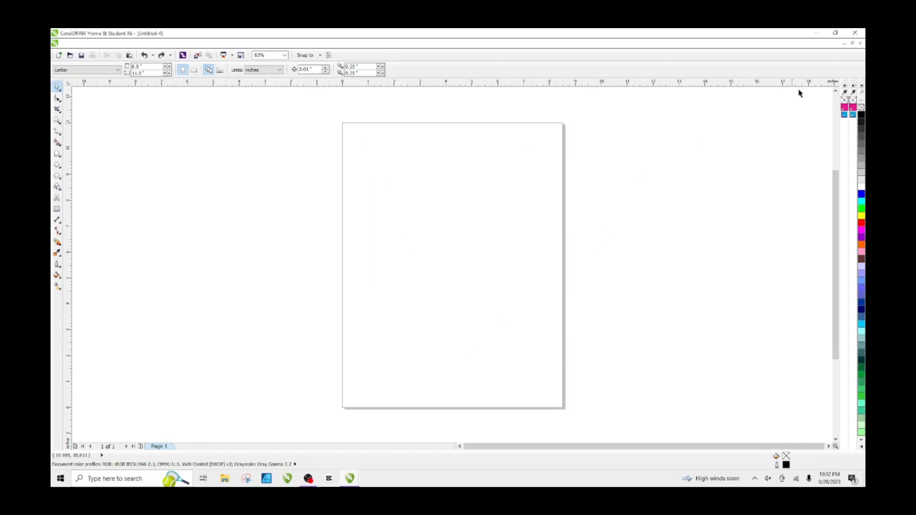
mouse_move(844, 122)
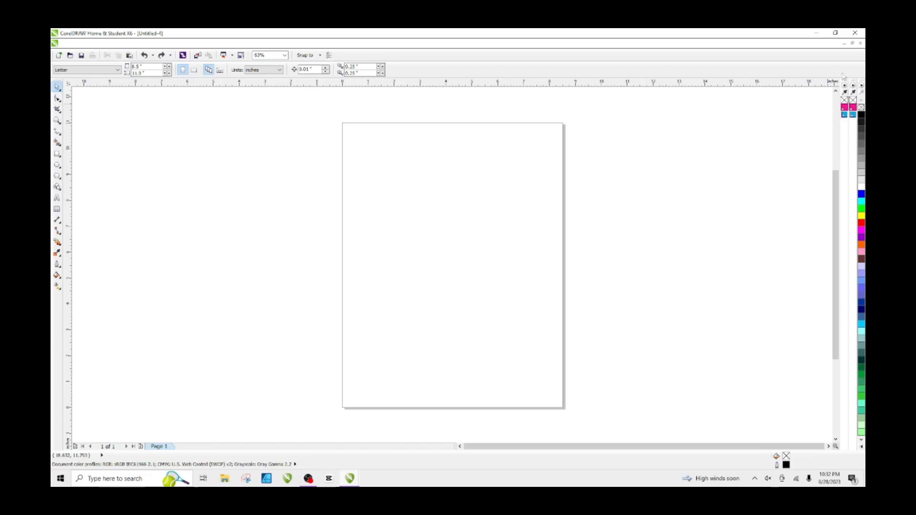
mouse_move(97, 171)
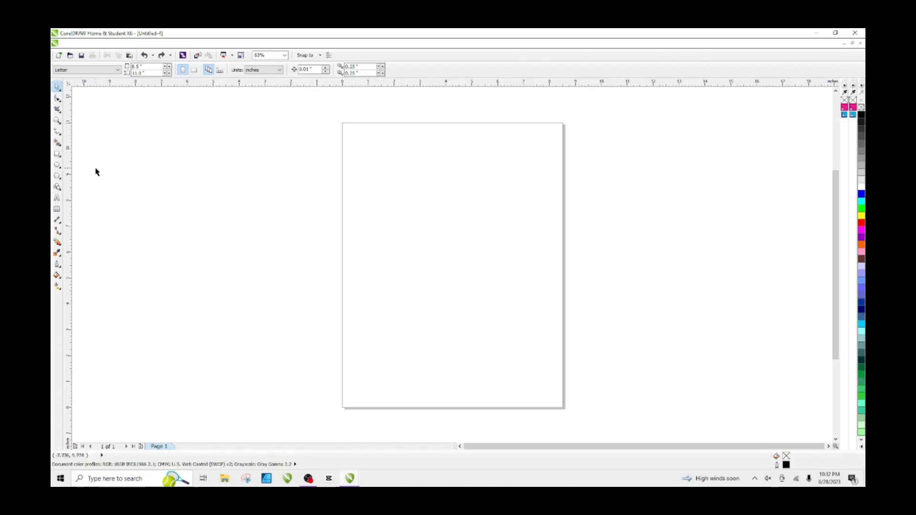
Draw a circle with the Ellipse tool and apply the CutContour colour to it.
left_click(57, 165)
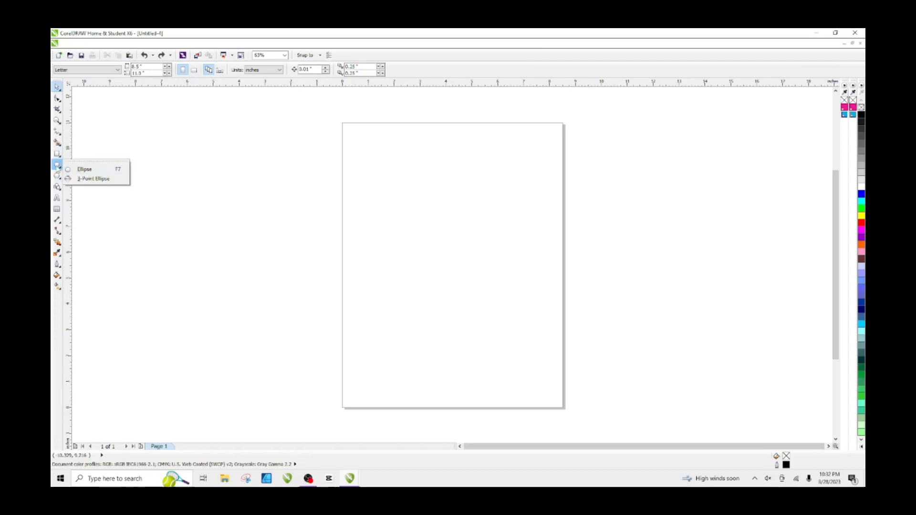
mouse_move(86, 273)
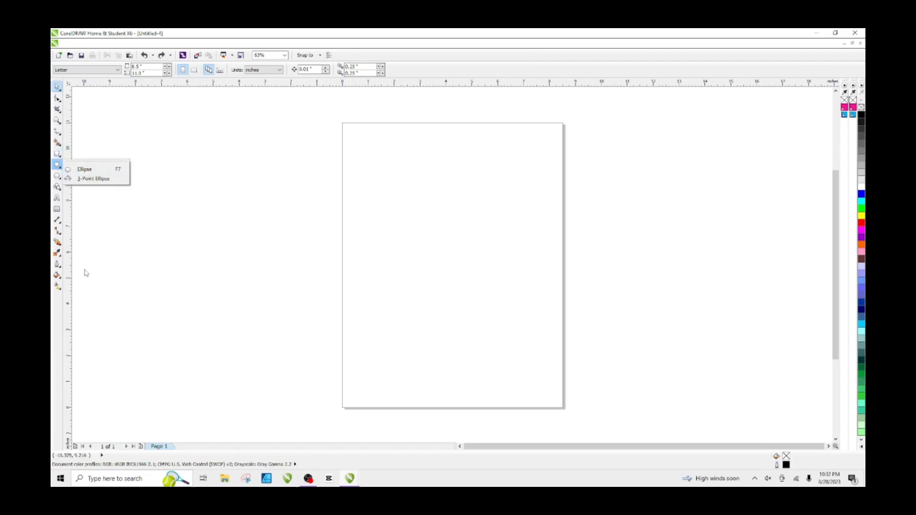
left_click(57, 187)
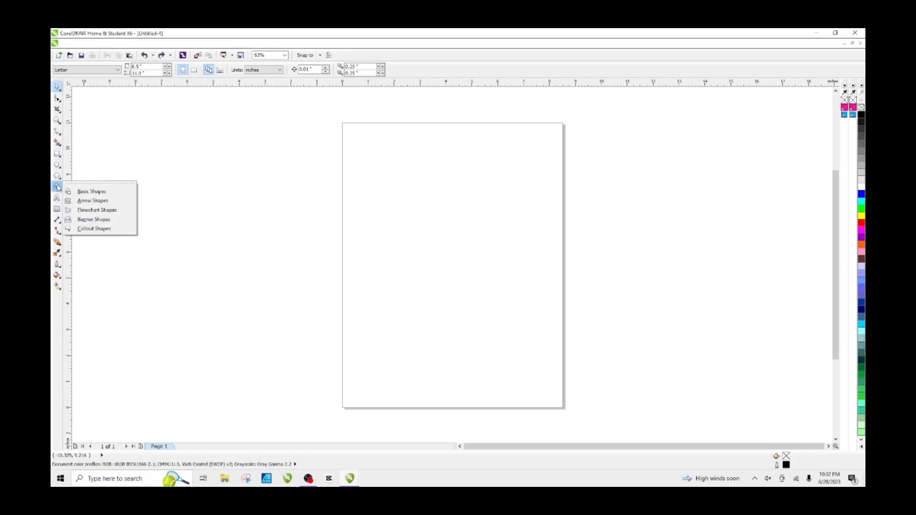
left_click(56, 165)
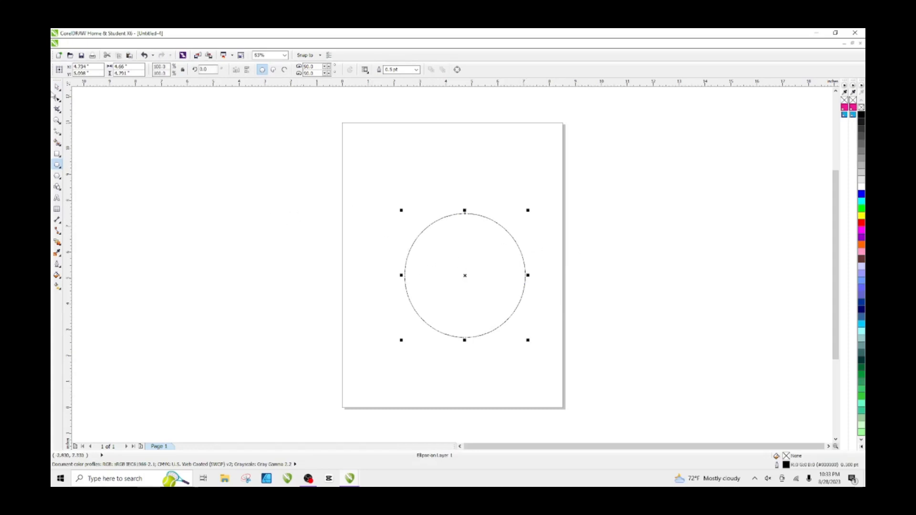
left_click(57, 88)
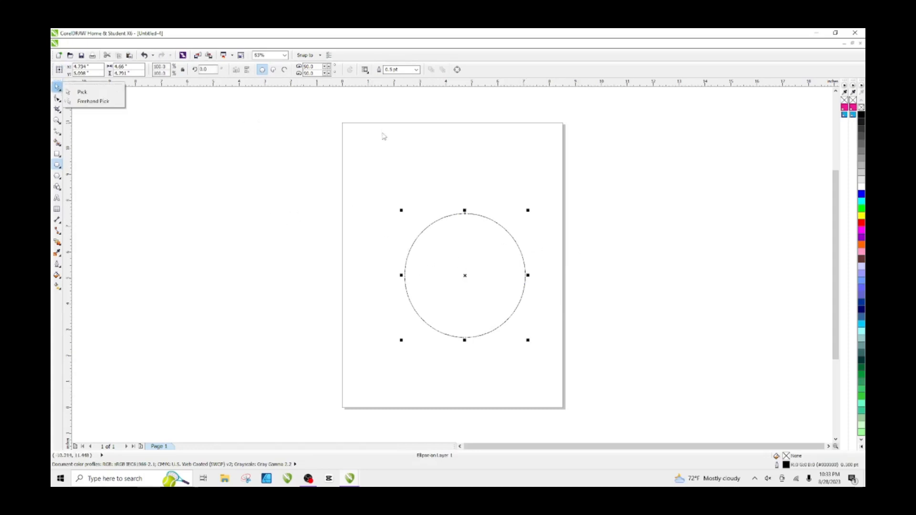
mouse_move(536, 183)
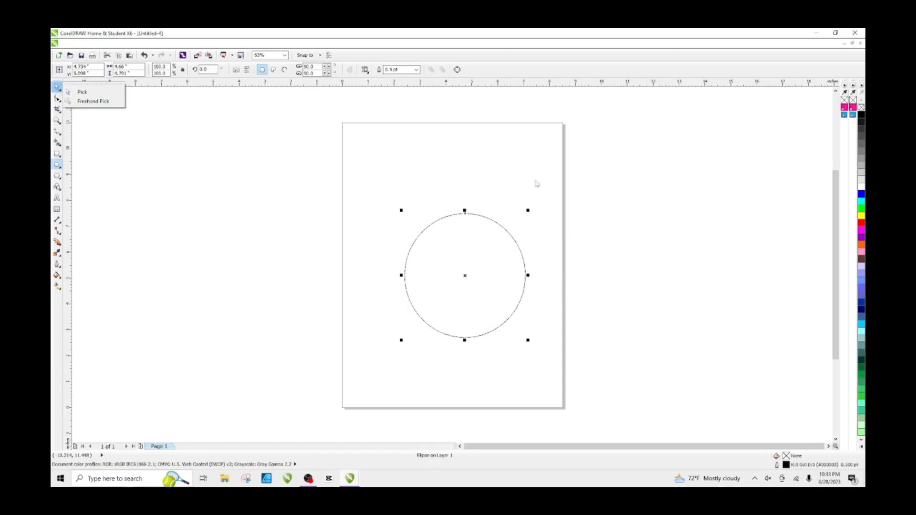
mouse_move(809, 110)
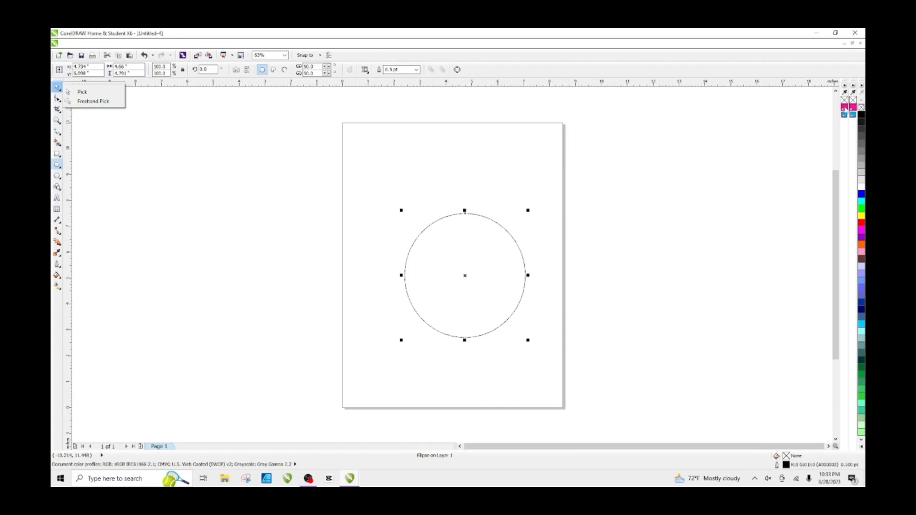
mouse_move(467, 325)
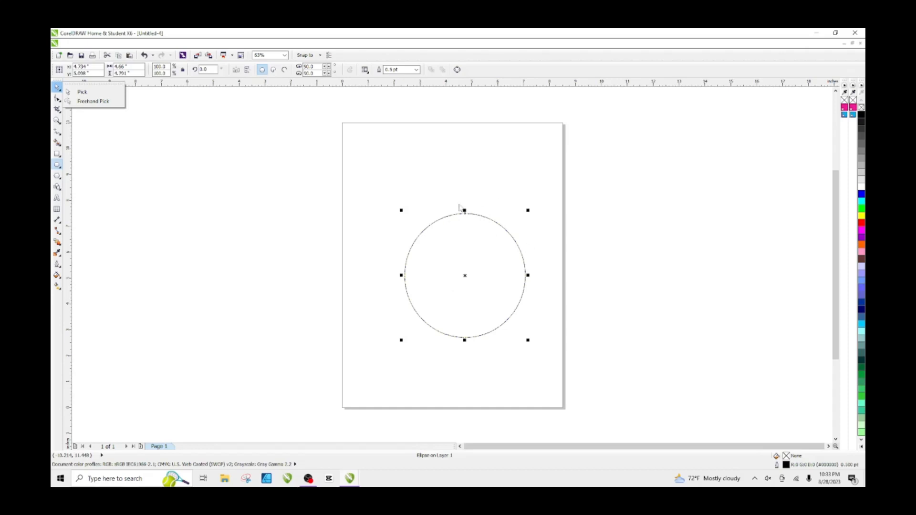
mouse_move(489, 292)
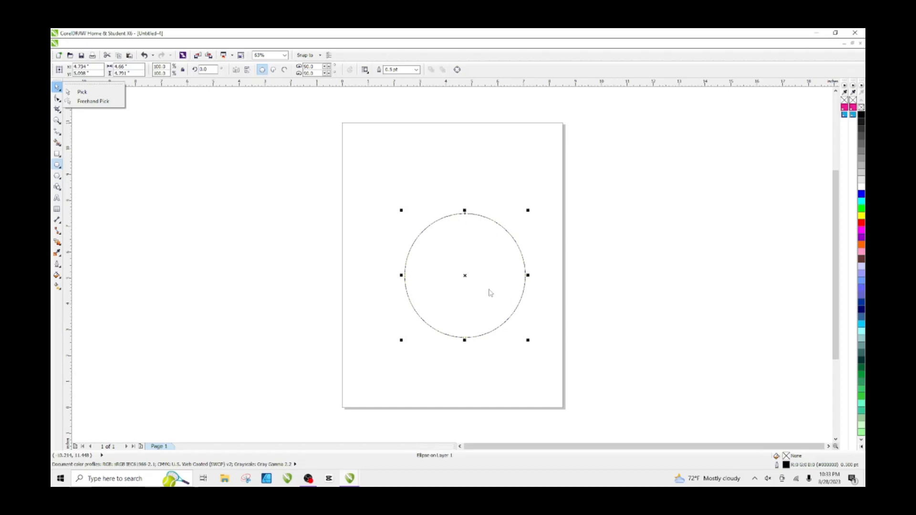
mouse_move(569, 253)
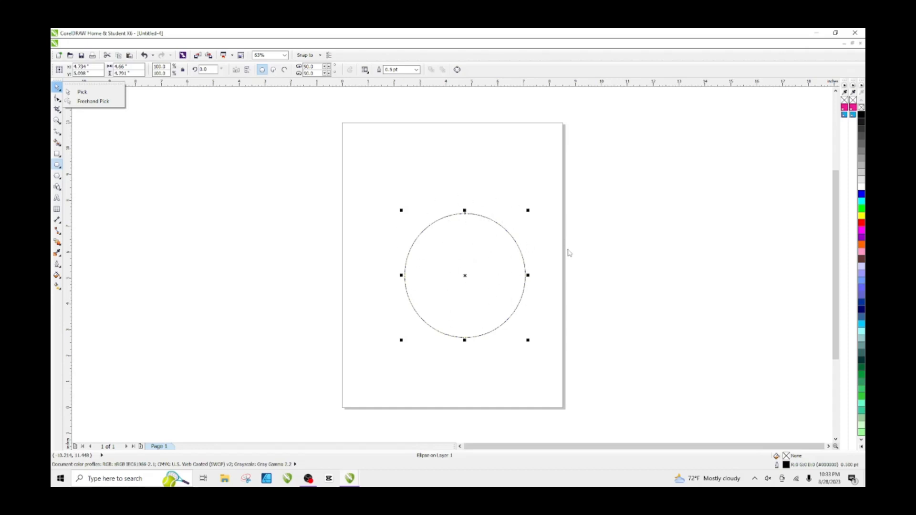
mouse_move(673, 184)
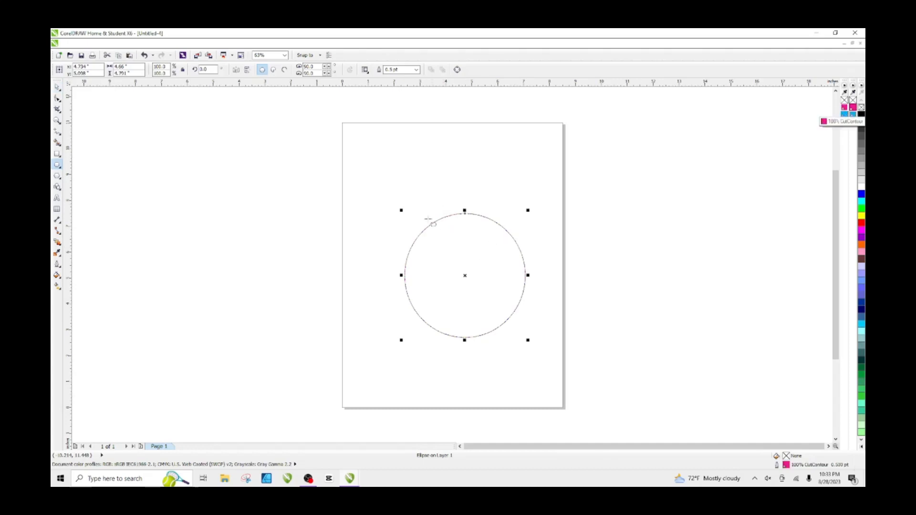
mouse_move(609, 174)
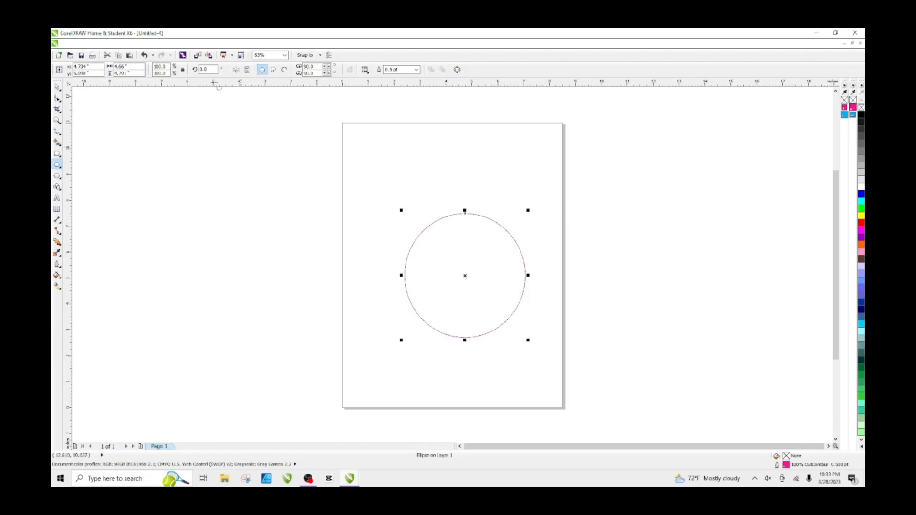
mouse_move(653, 102)
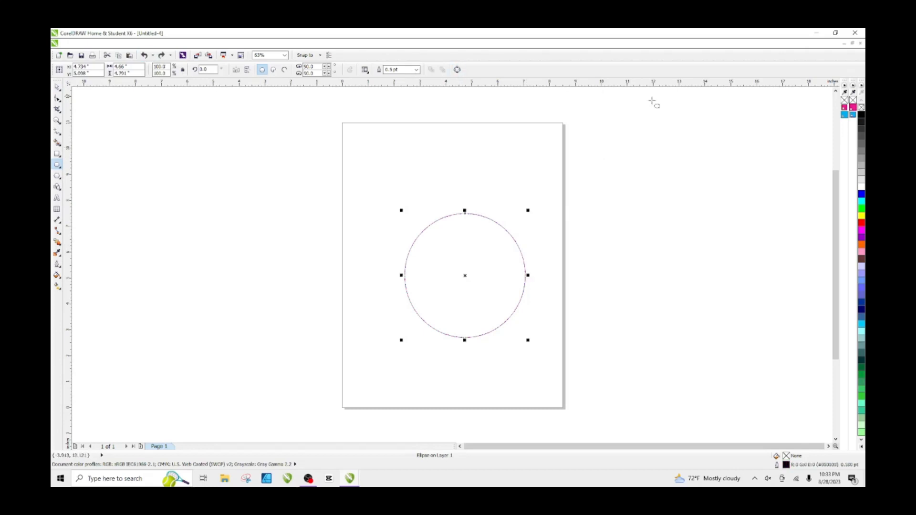
left_click(852, 106)
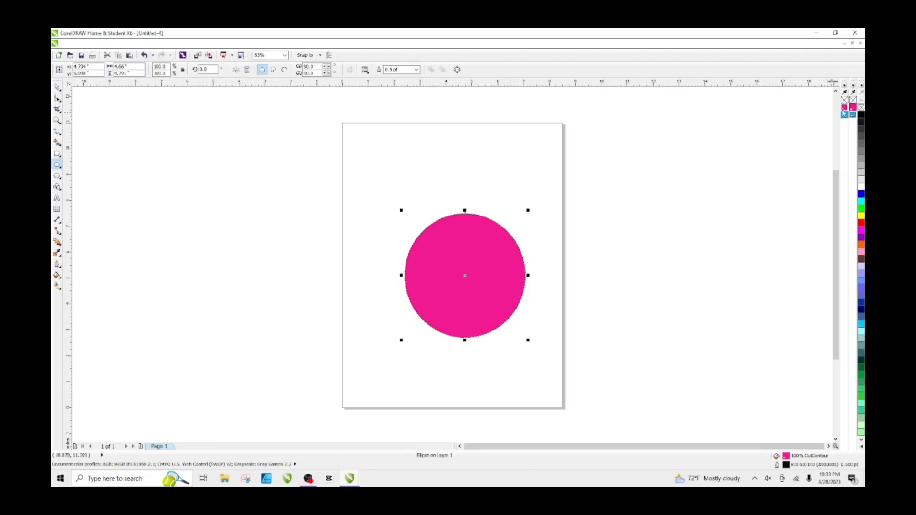
mouse_move(477, 259)
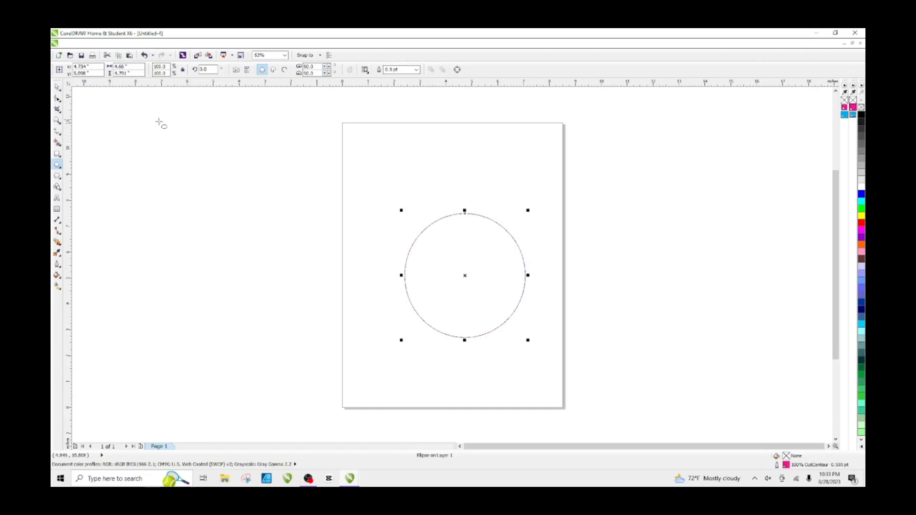
Draw a rectangle around the circle, apply PerfCutContour, and undo the cyan fill.
left_click(57, 156)
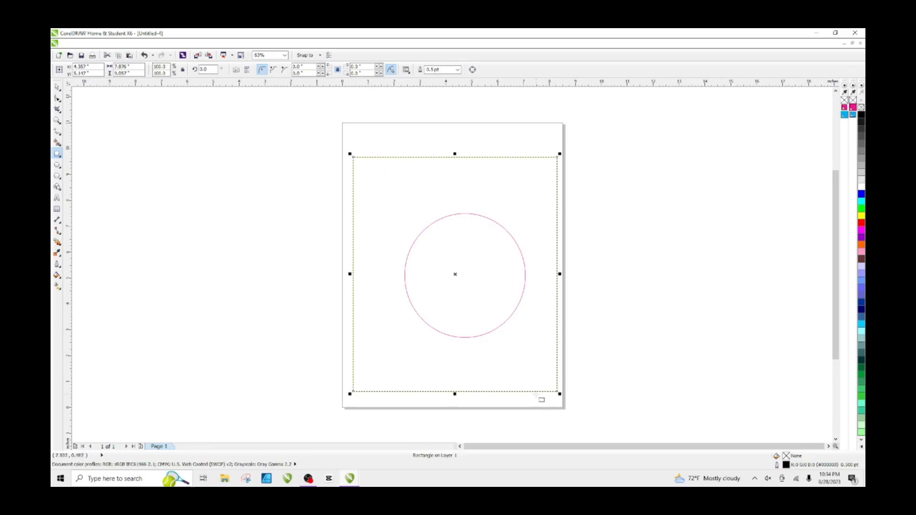
mouse_move(494, 168)
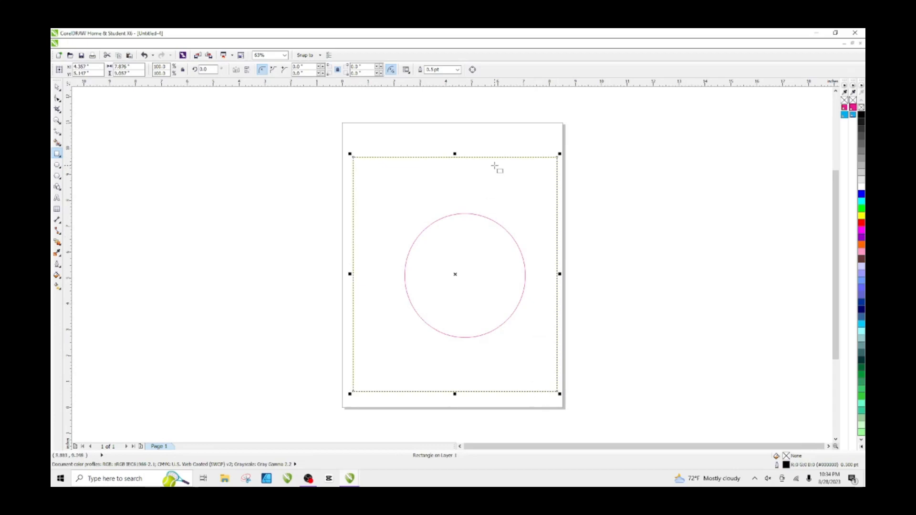
mouse_move(507, 151)
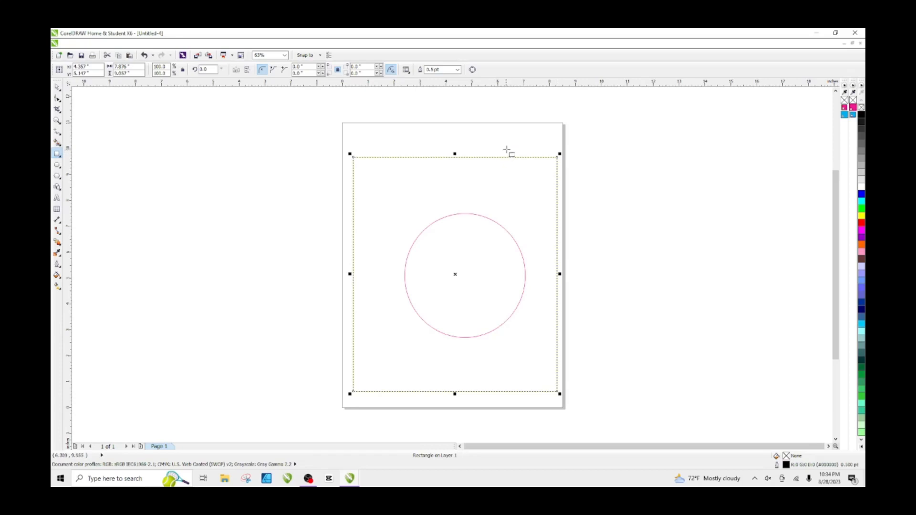
mouse_move(505, 156)
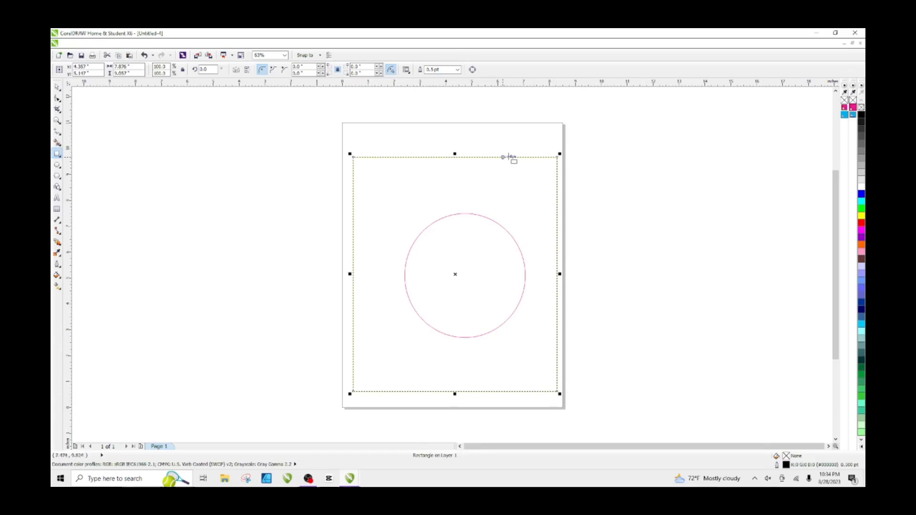
mouse_move(722, 135)
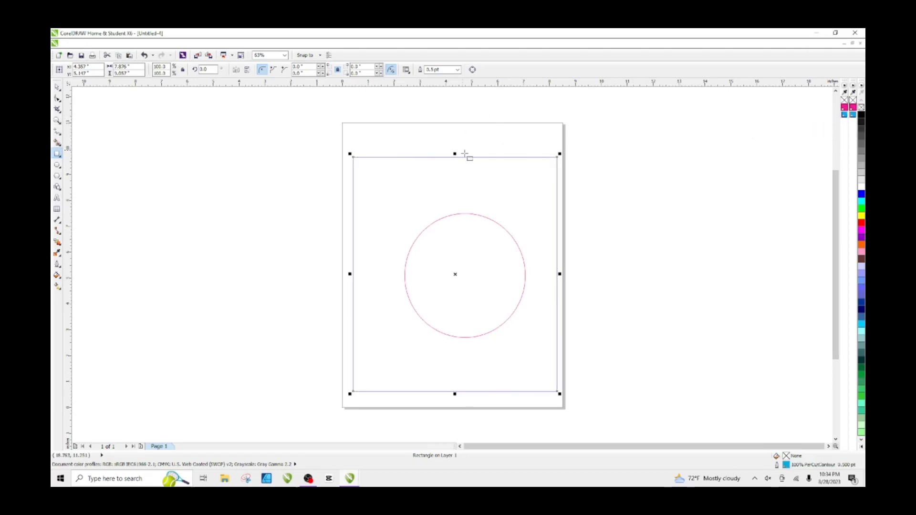
mouse_move(517, 159)
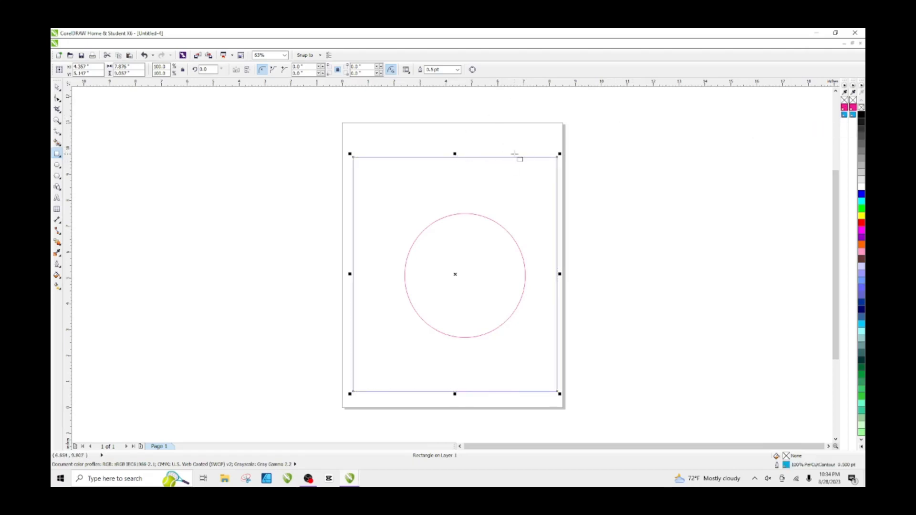
mouse_move(762, 146)
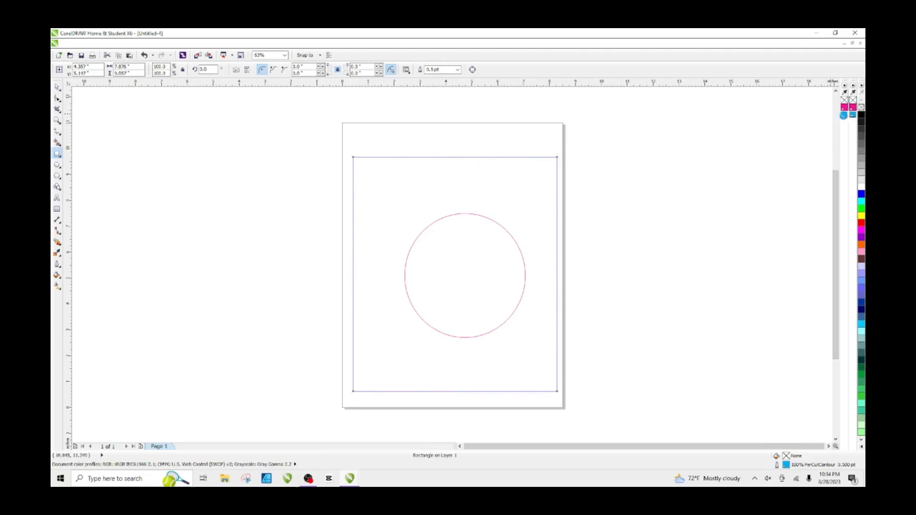
left_click(853, 325)
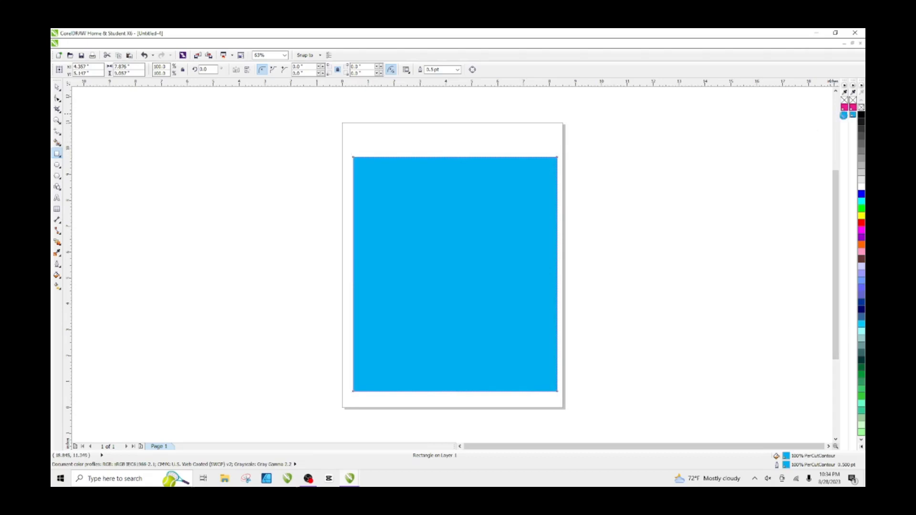
left_click(455, 274)
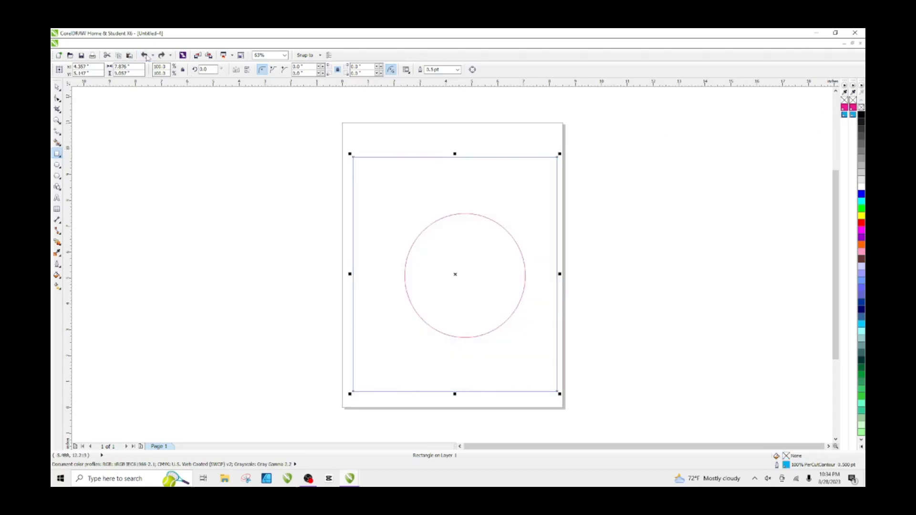
mouse_move(531, 171)
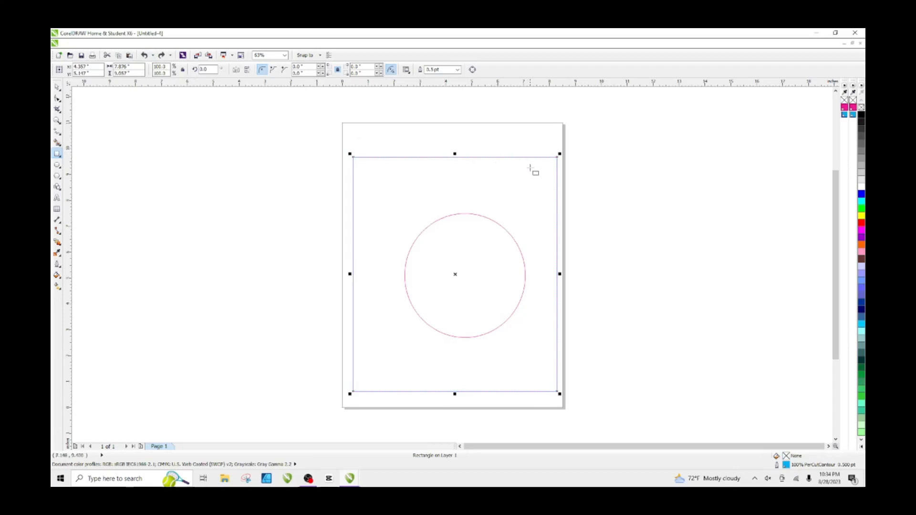
mouse_move(470, 227)
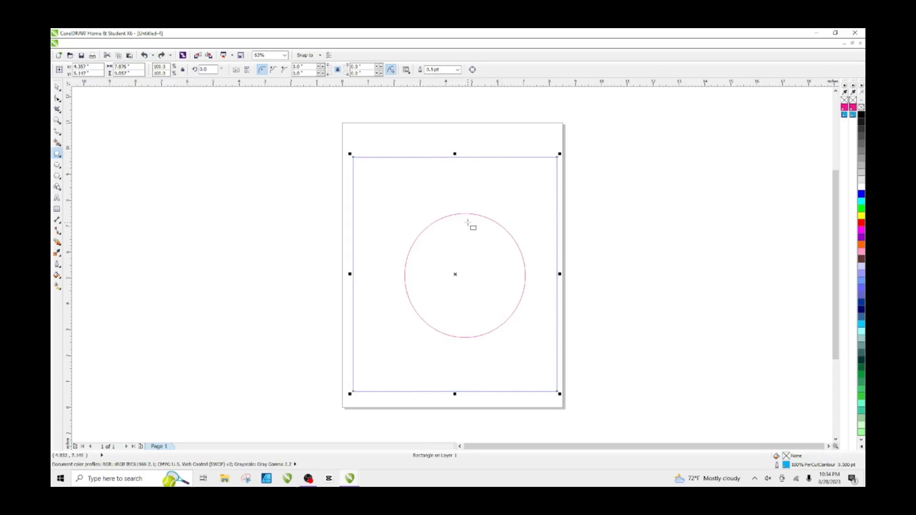
mouse_move(471, 227)
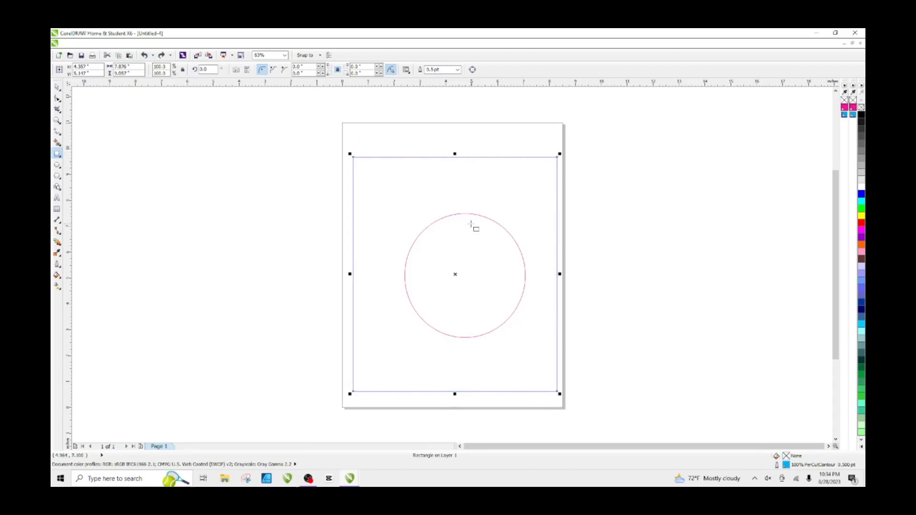
mouse_move(472, 223)
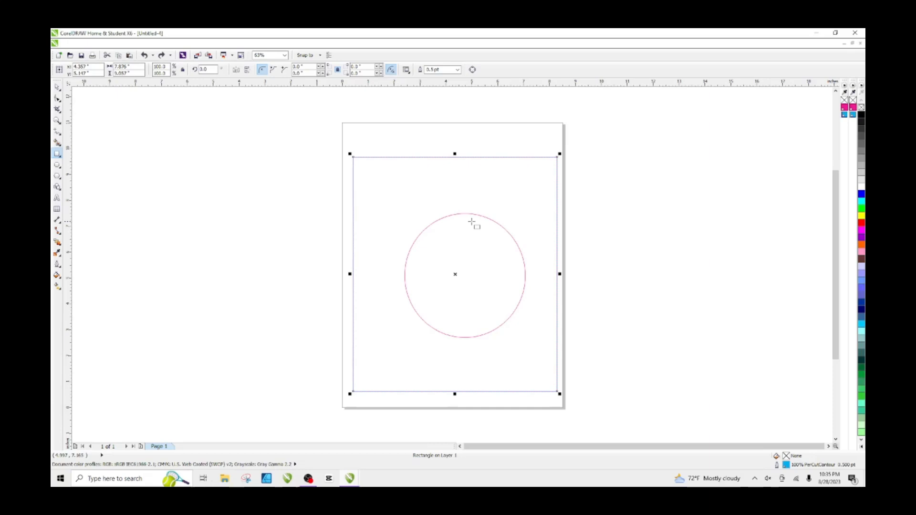
mouse_move(724, 141)
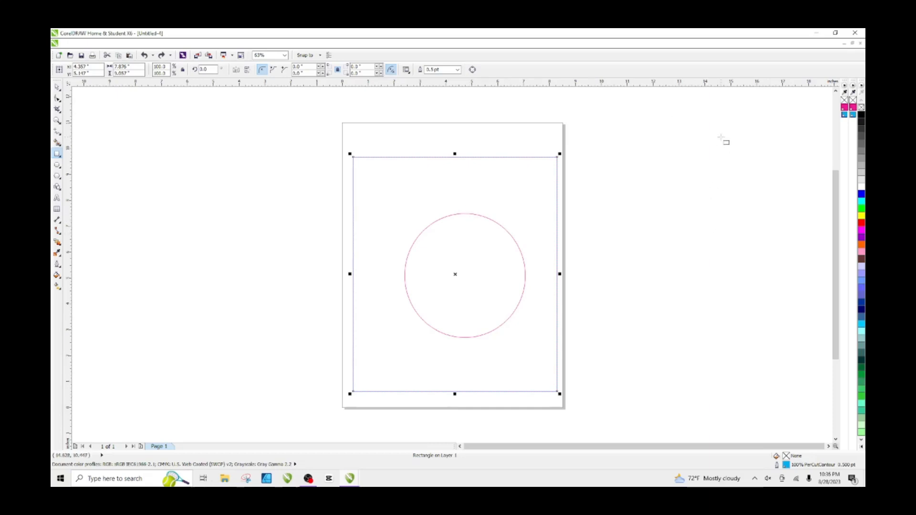
mouse_move(612, 247)
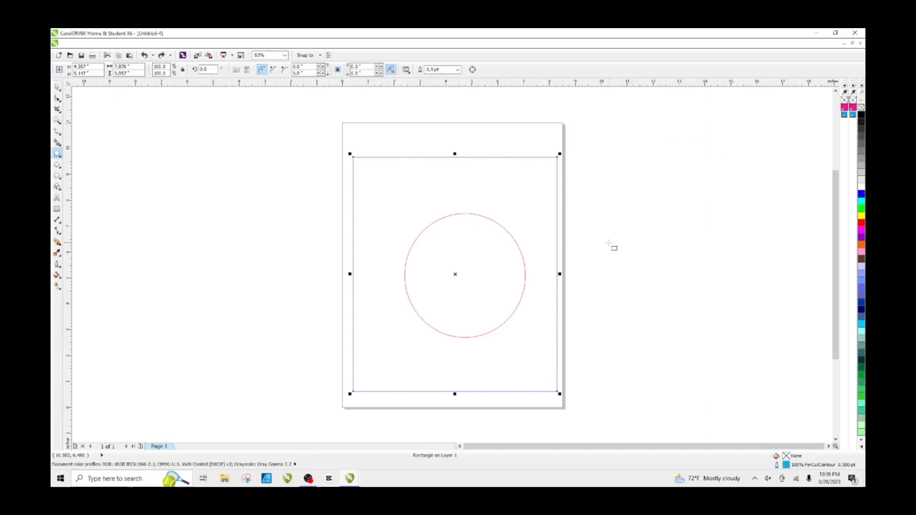
mouse_move(609, 246)
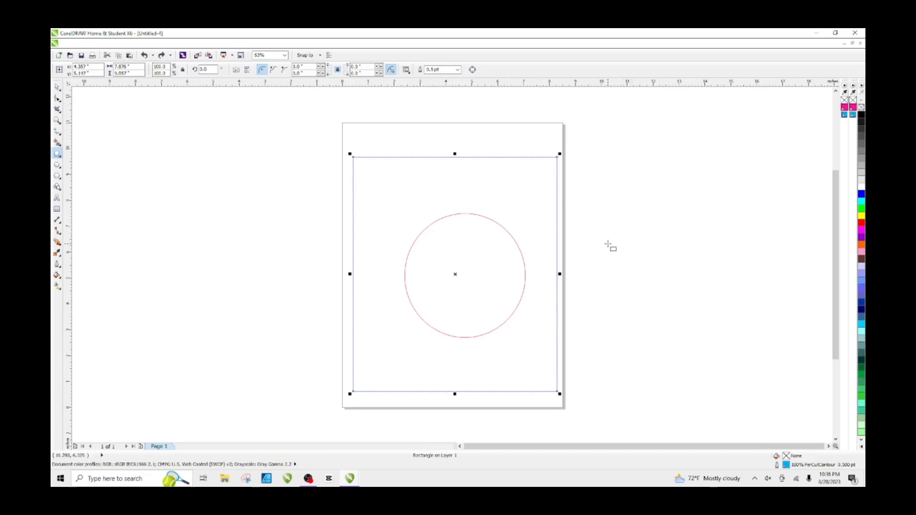